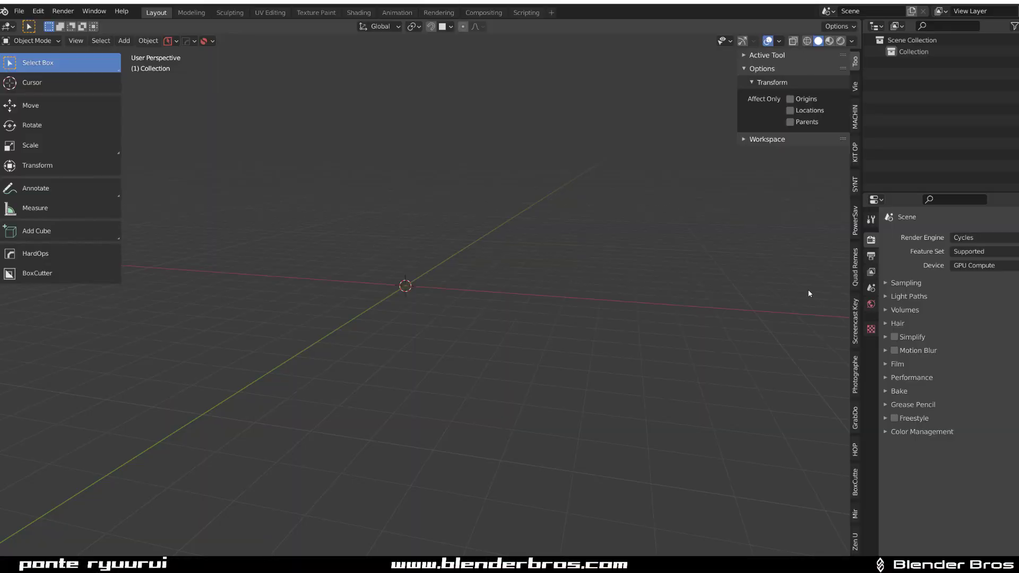
Close the N sidebar and show the Add menu's mesh primitives.
click(855, 319)
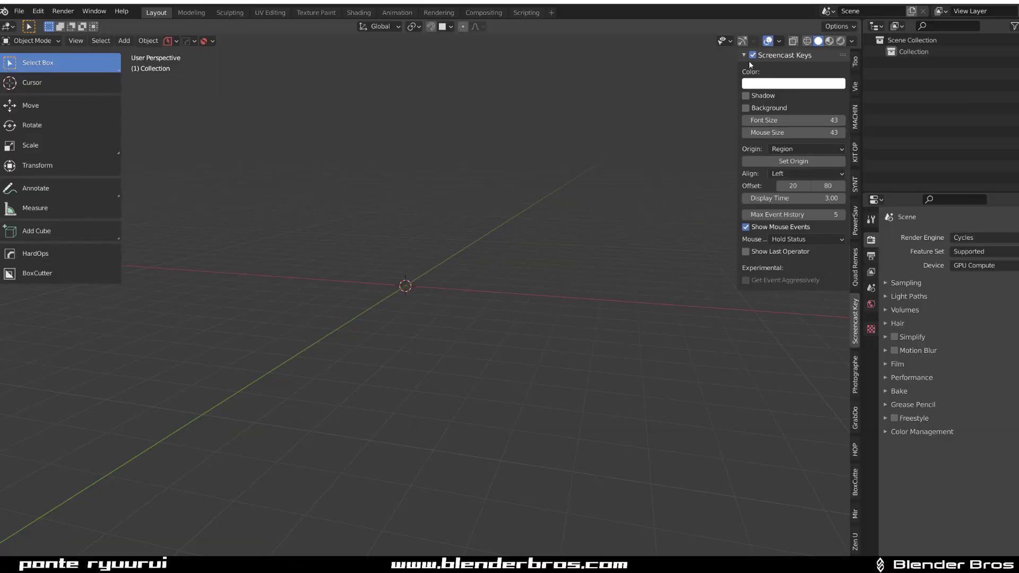
key(n)
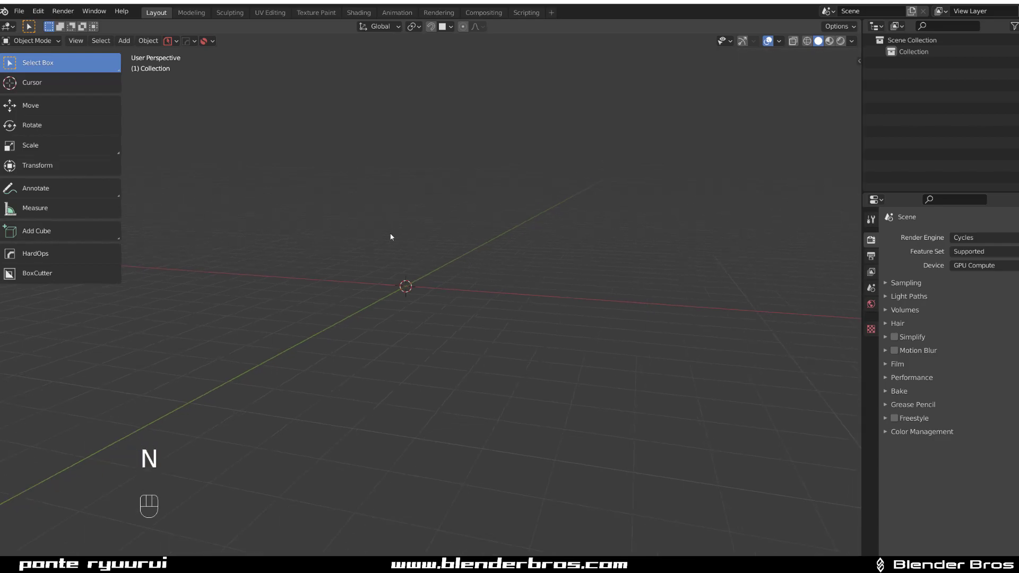
key(shift+a)
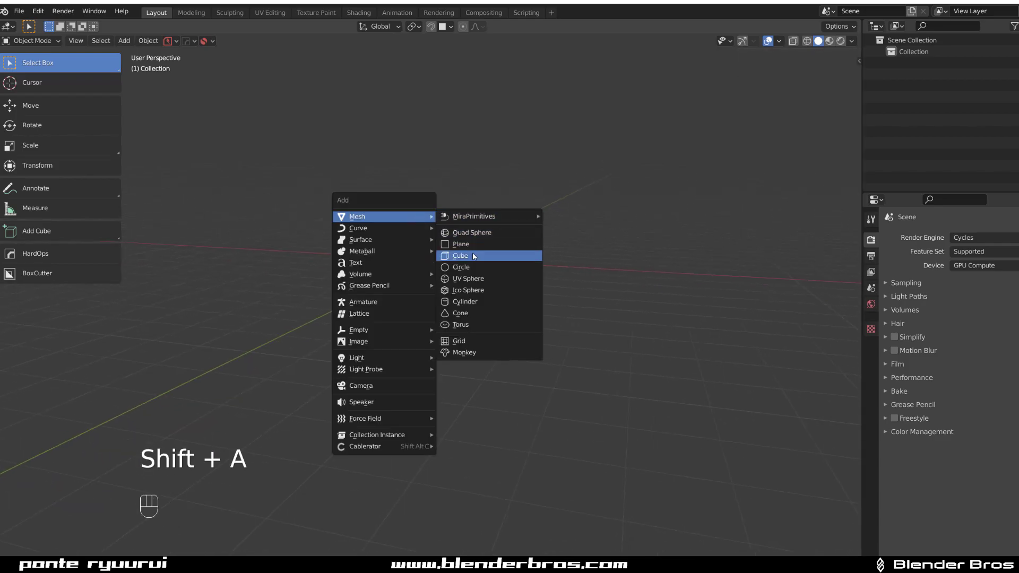
Add a plane and extrude one edge downward into an L-shaped wall.
click(460, 243)
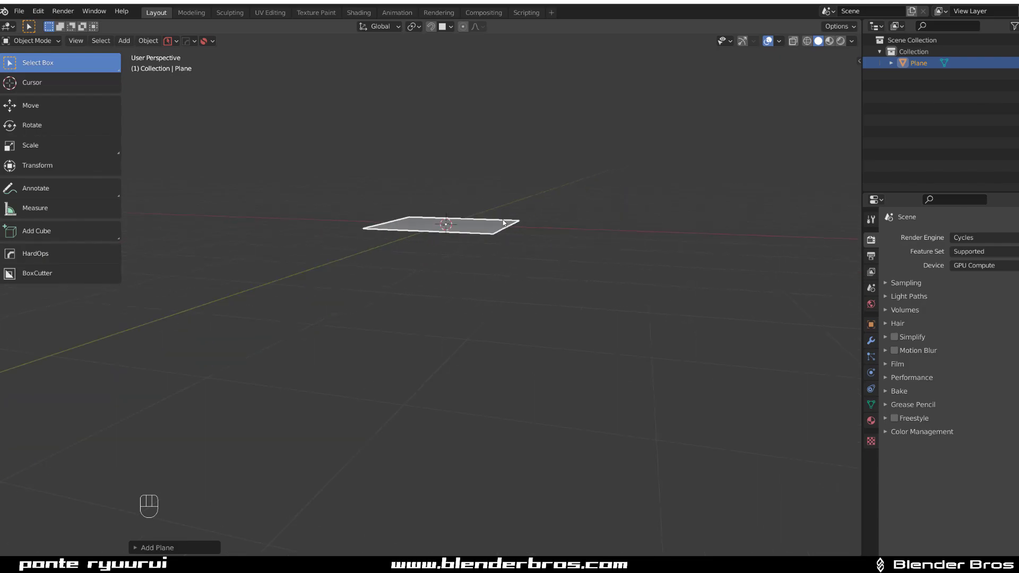
key(Tab)
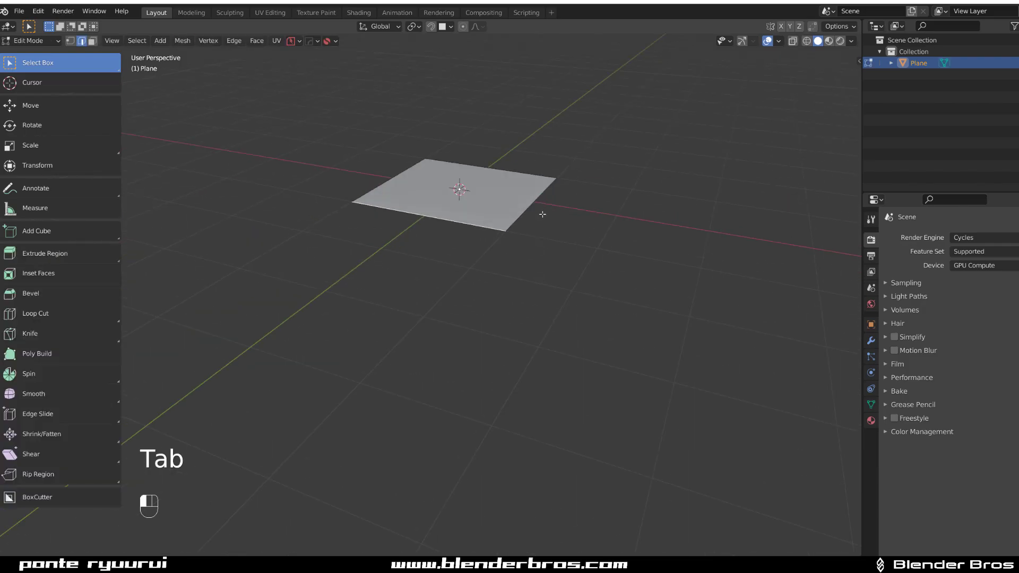
key(e)
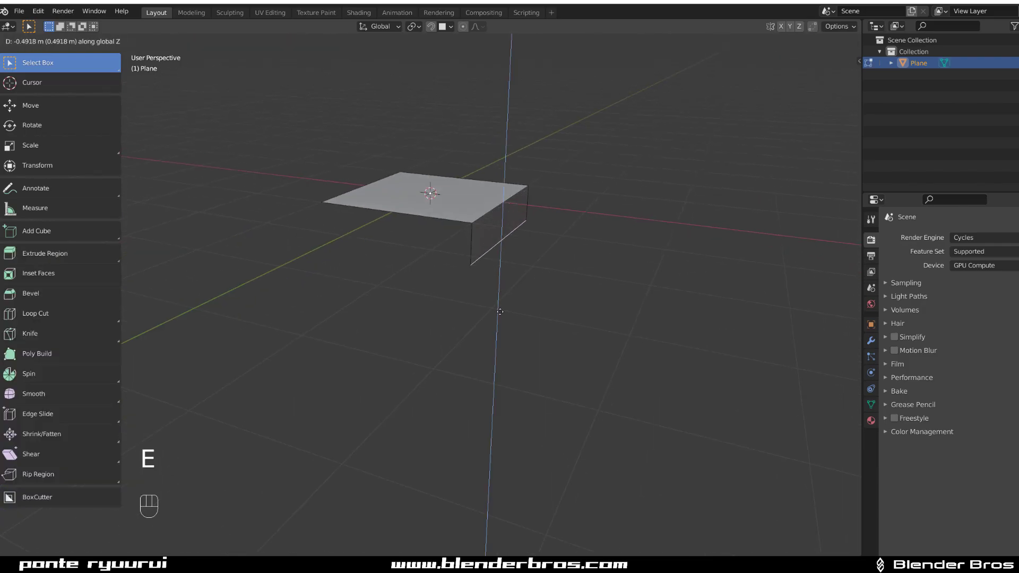
key(q)
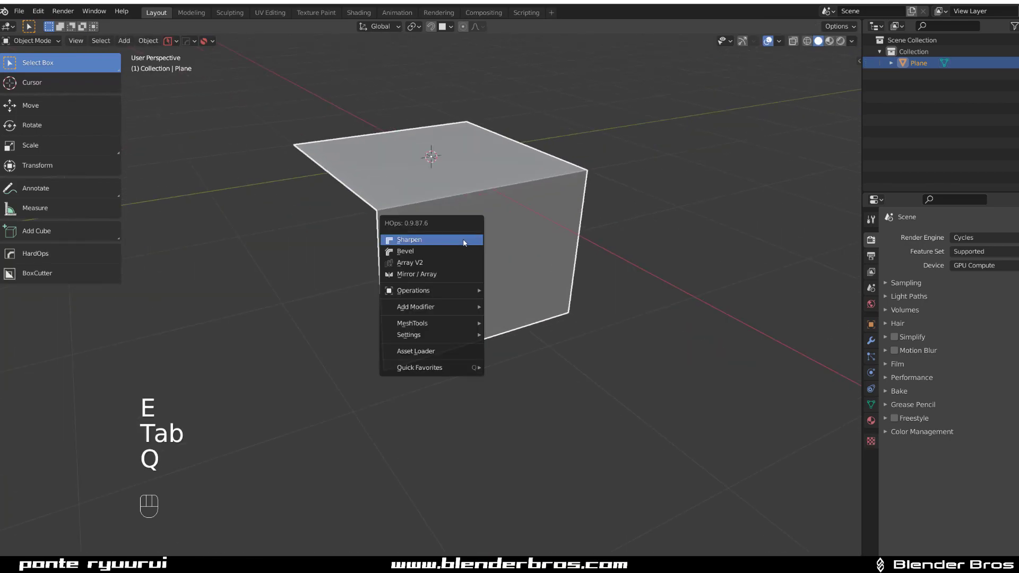
Solidify the plate, bevel its corner round, and apply HardOps Sharpen.
click(409, 239)
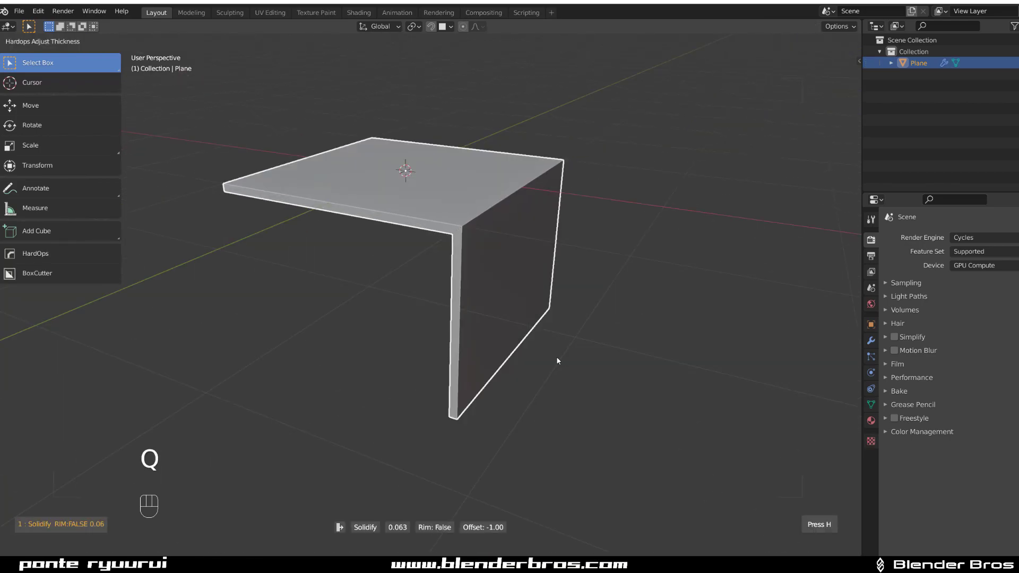
key(Tab)
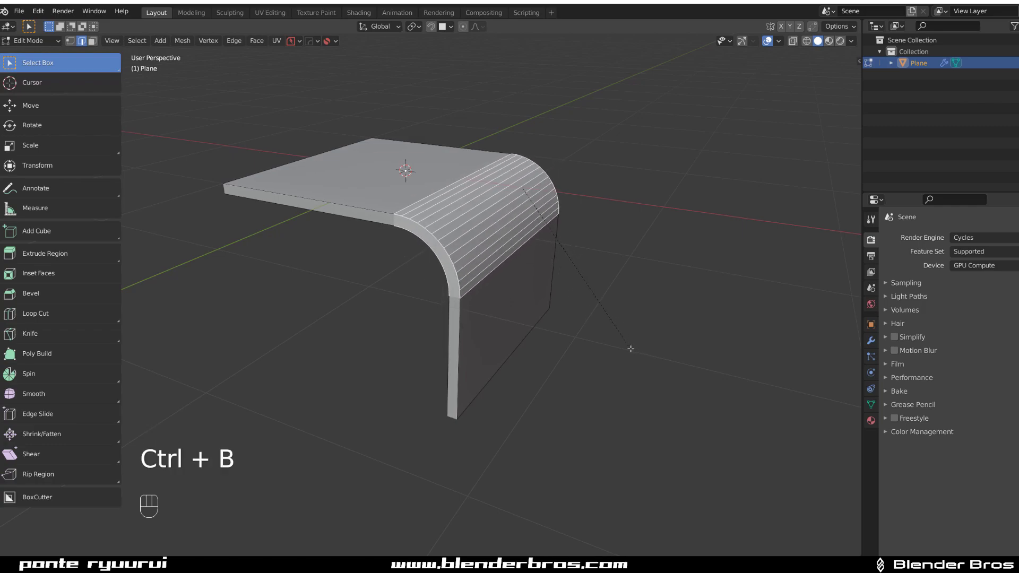
key(Tab)
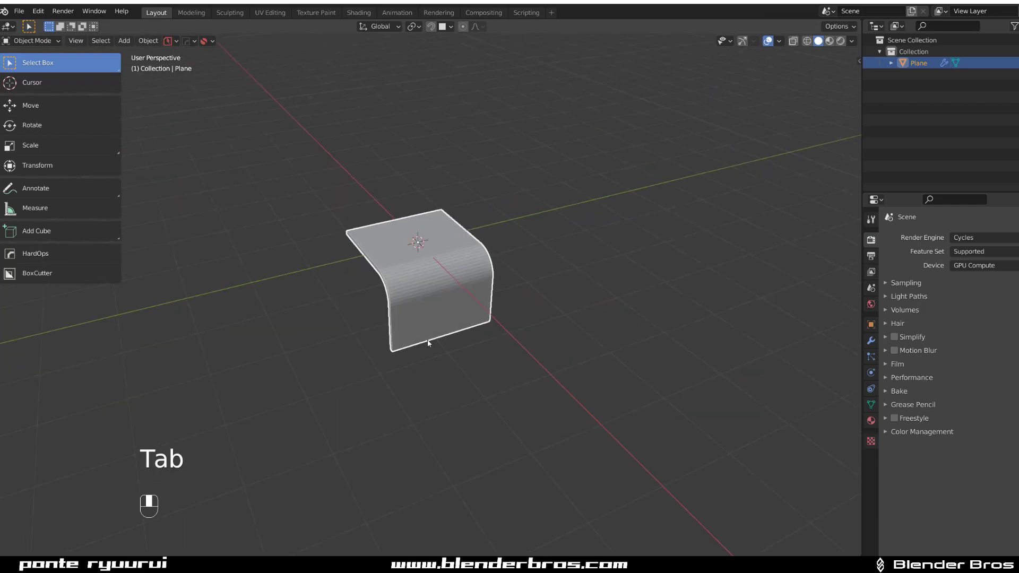
key(q)
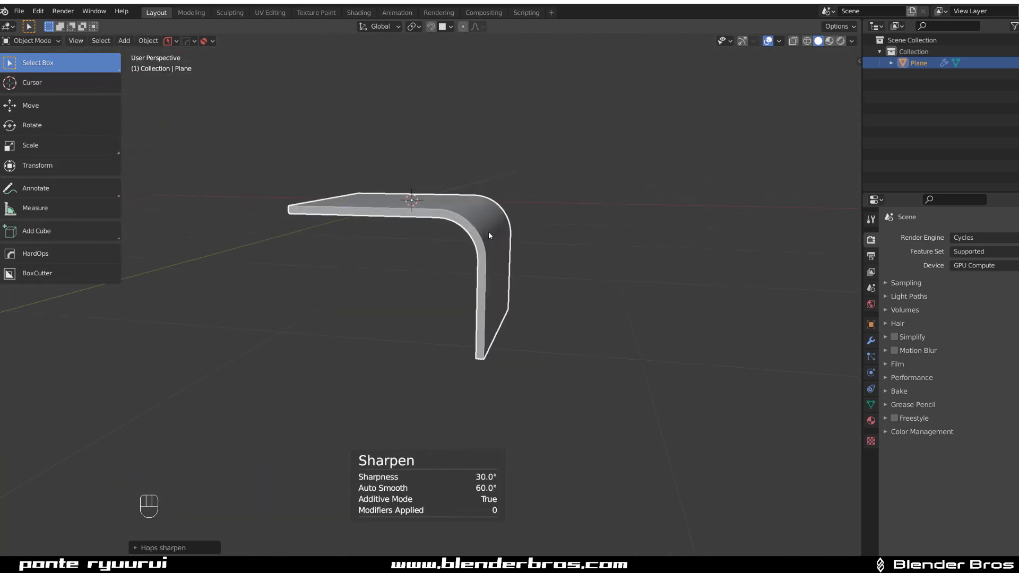
Add a cylinder, scale it, lay it on its side and move it against the plate's bend.
key(shift+a)
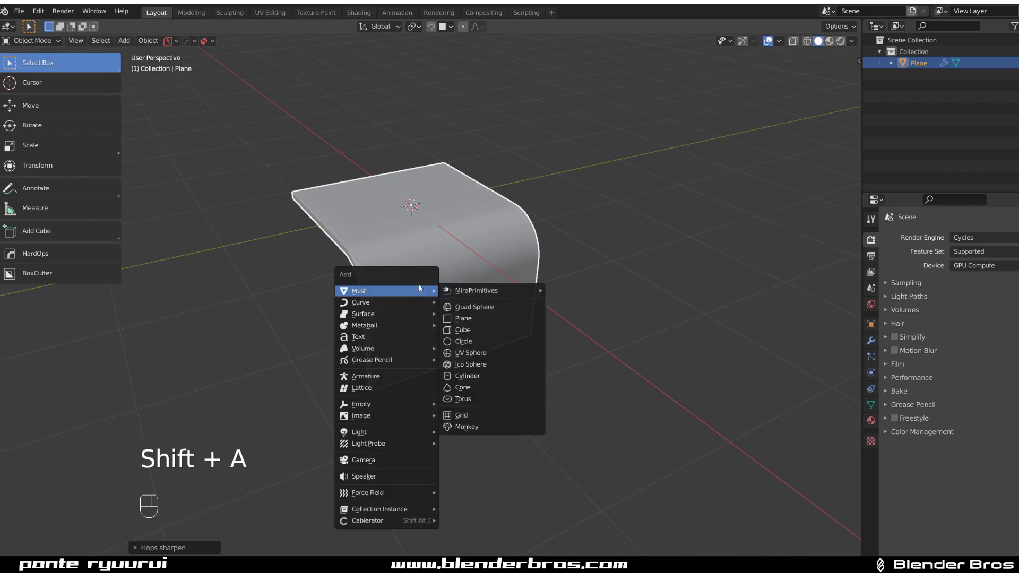
mouse_move(473, 378)
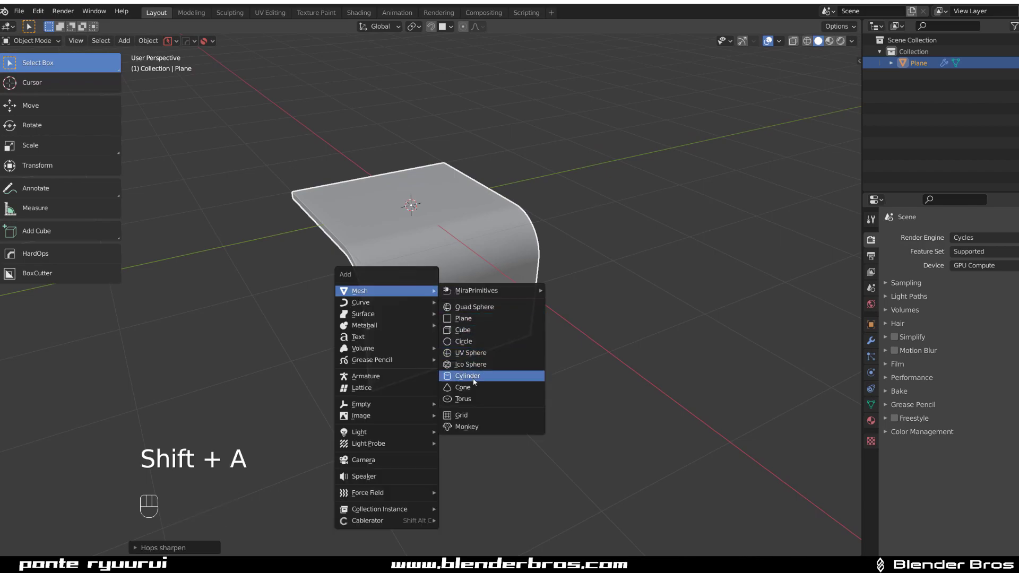
click(467, 376)
text(34)
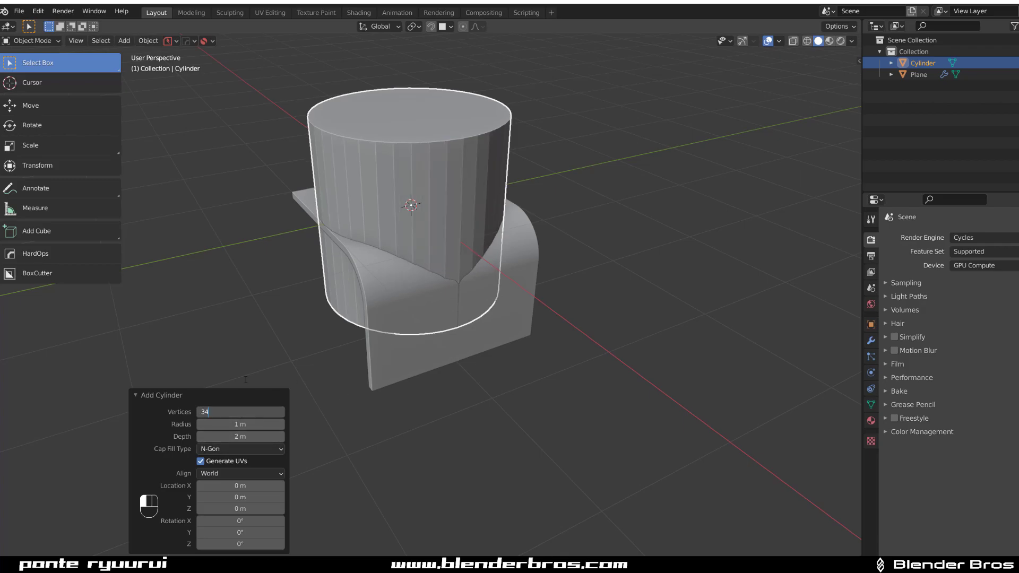
key(r)
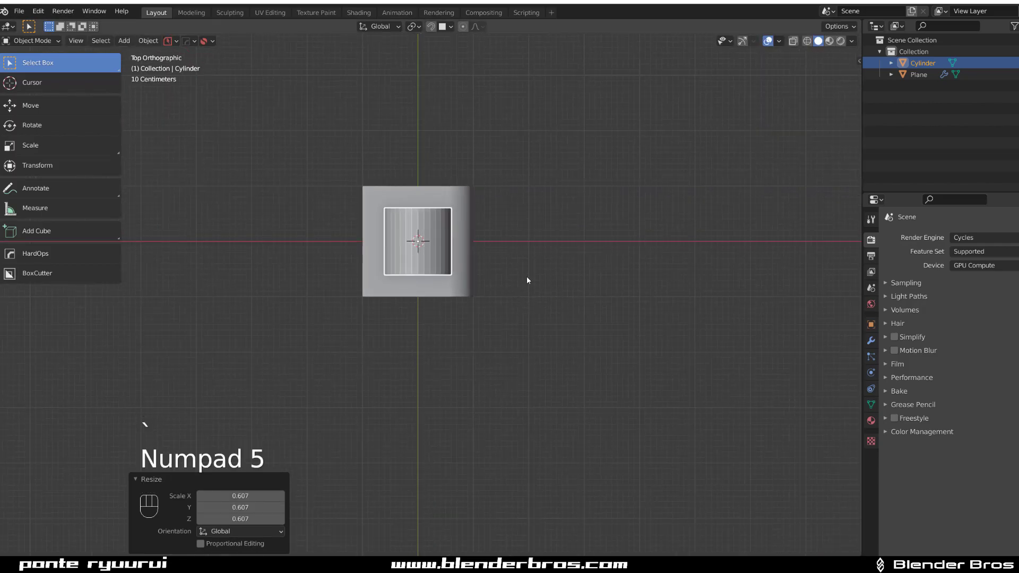
key(g)
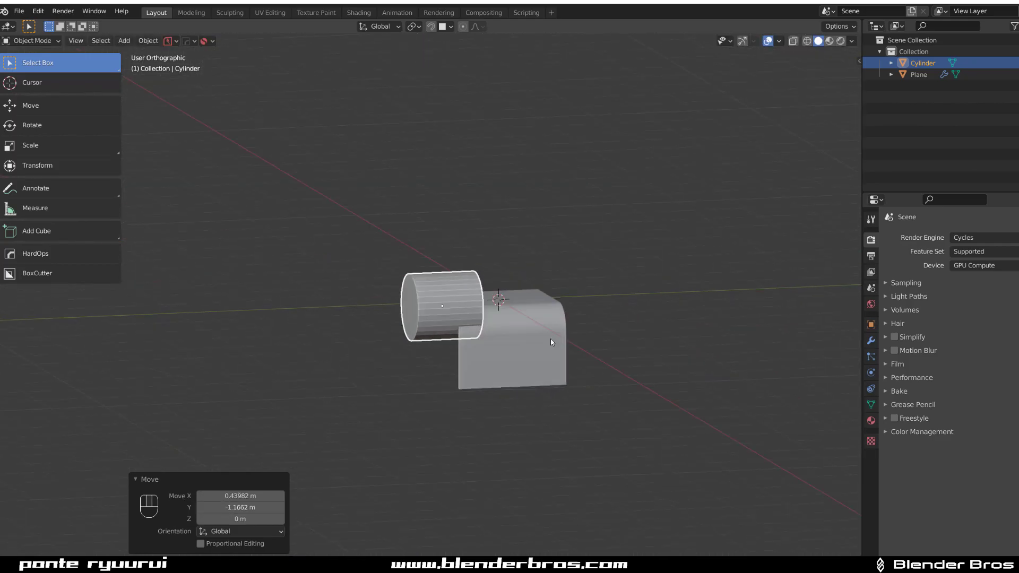
key(g)
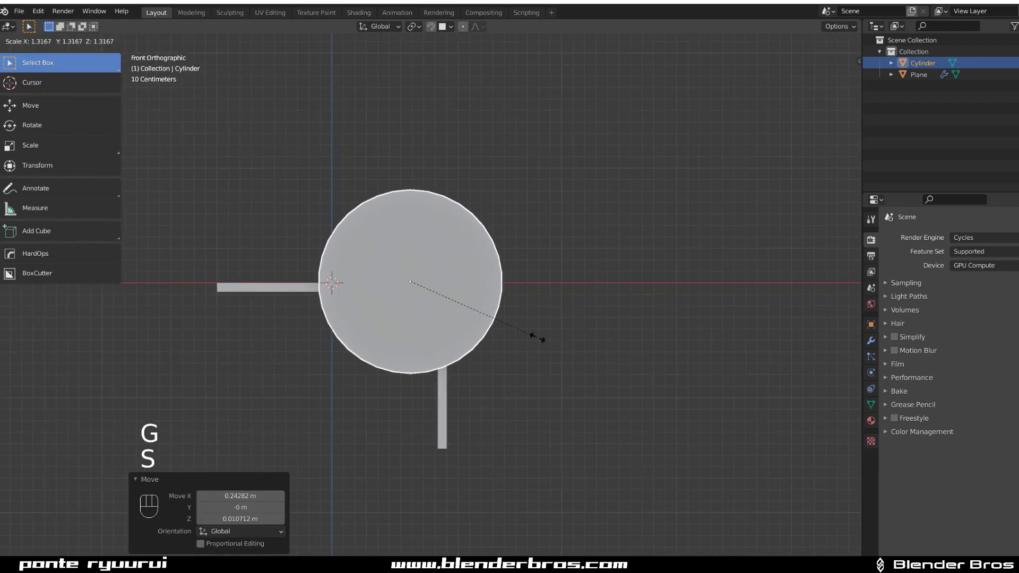
click(496, 329)
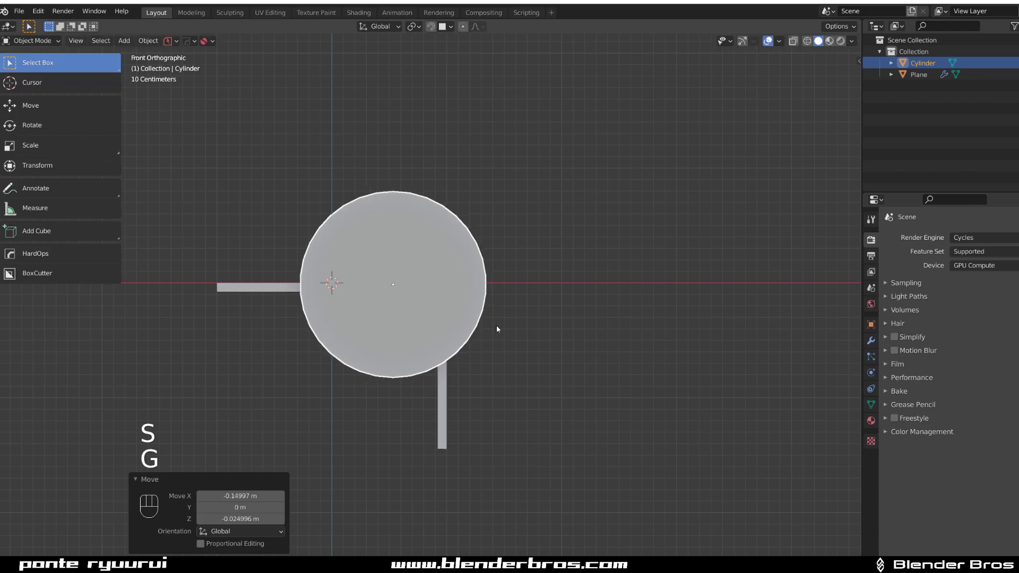
key(s)
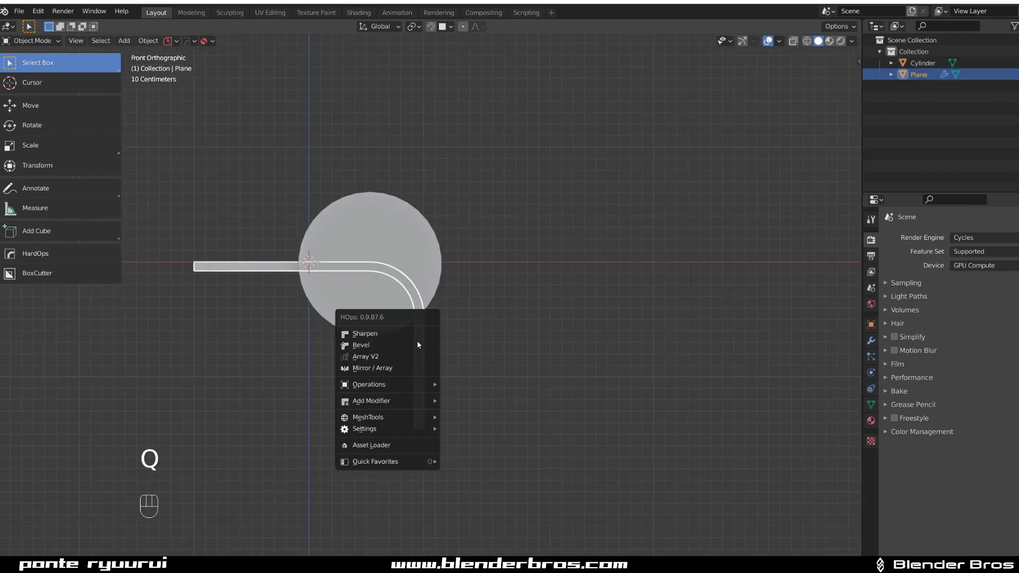
Cut 12 vertical edge loops across the plate, then start loop cuts on the cylinder.
click(364, 334)
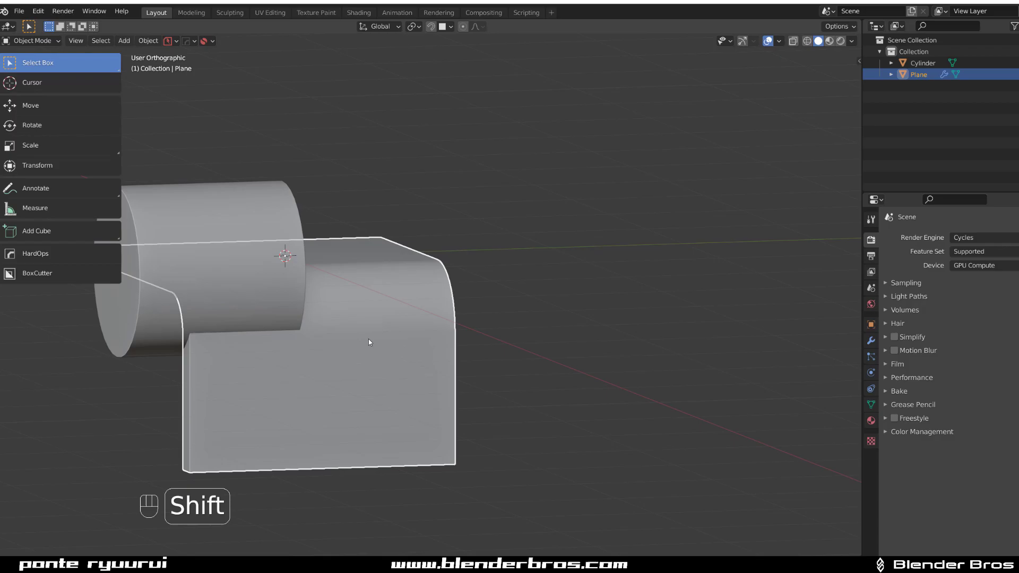
key(Tab)
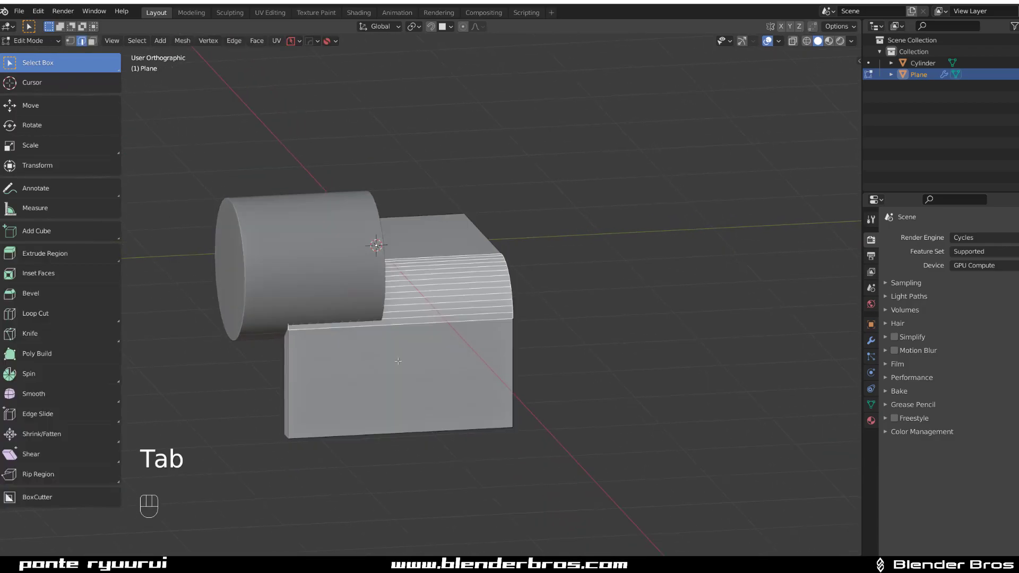
key(ctrl+r)
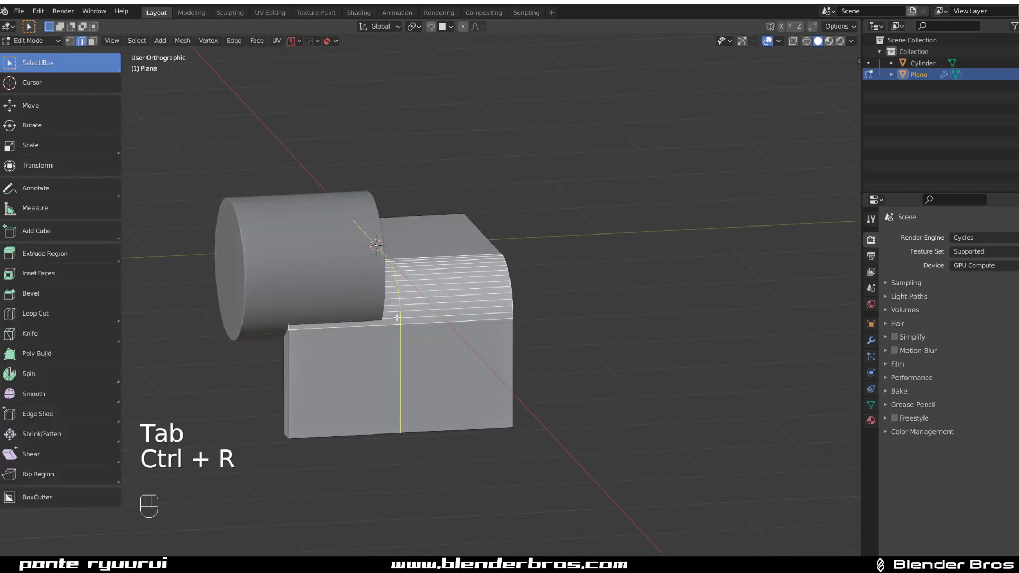
key(ctrl+r)
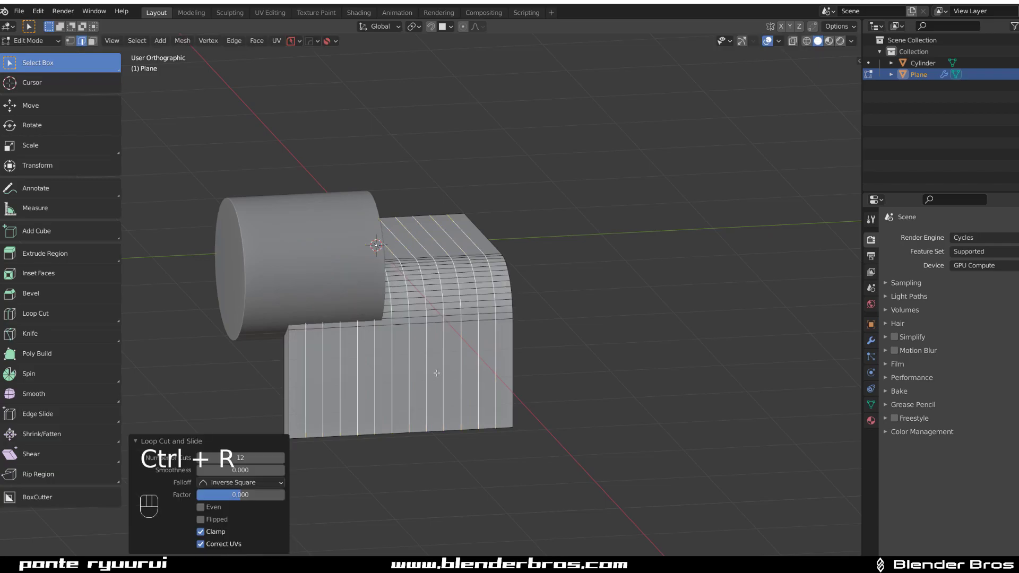
key(Tab)
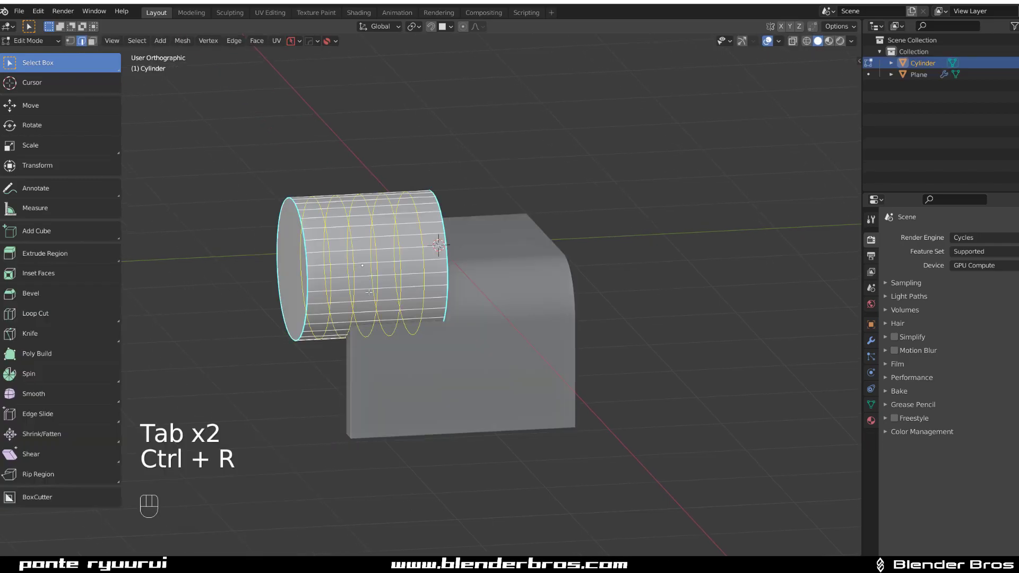
Hollow the cylinder's end and union it into the plate with a Boolean modifier.
key(Tab)
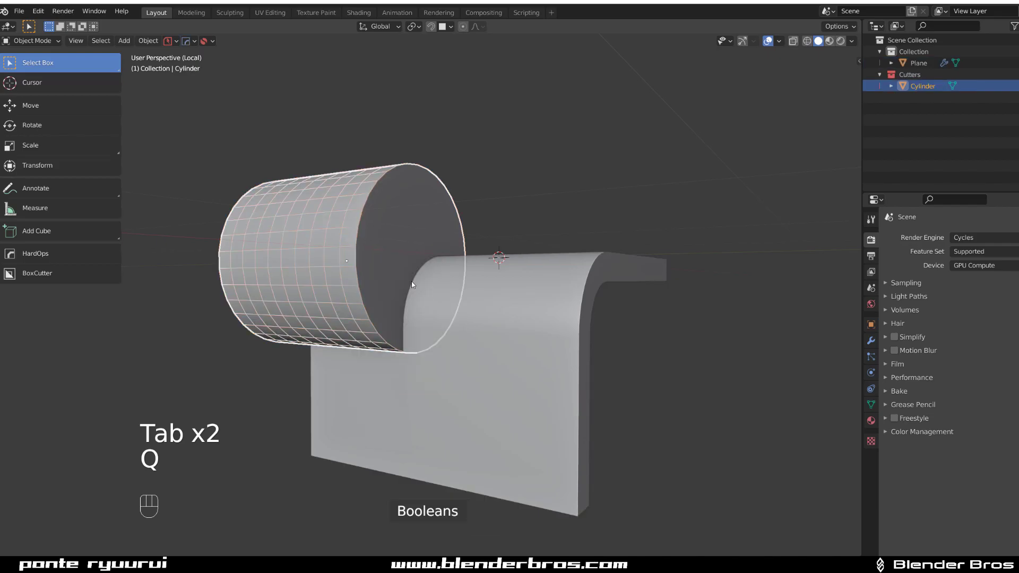
key(Tab)
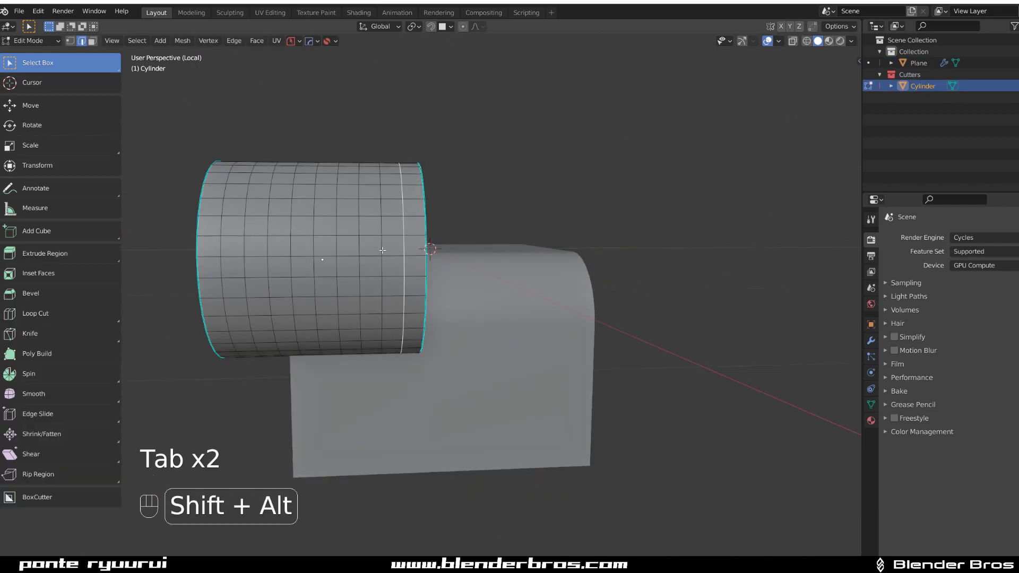
key(x)
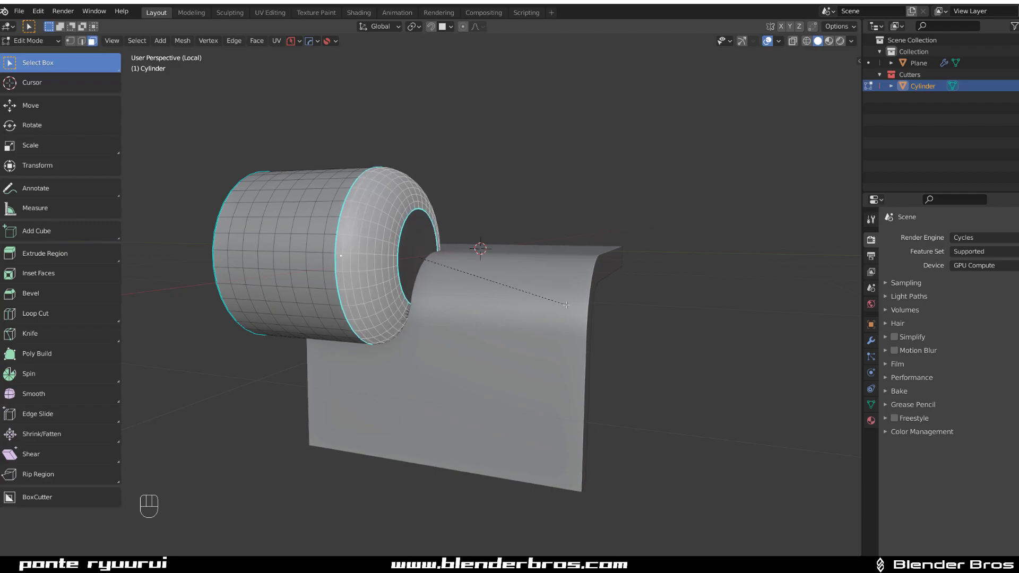
key(Tab)
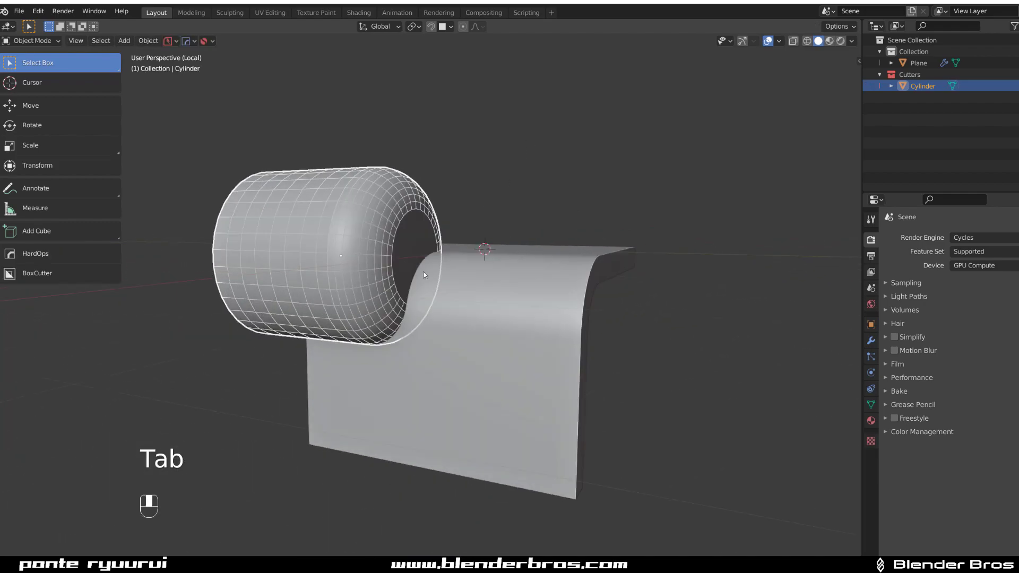
key(shift+2)
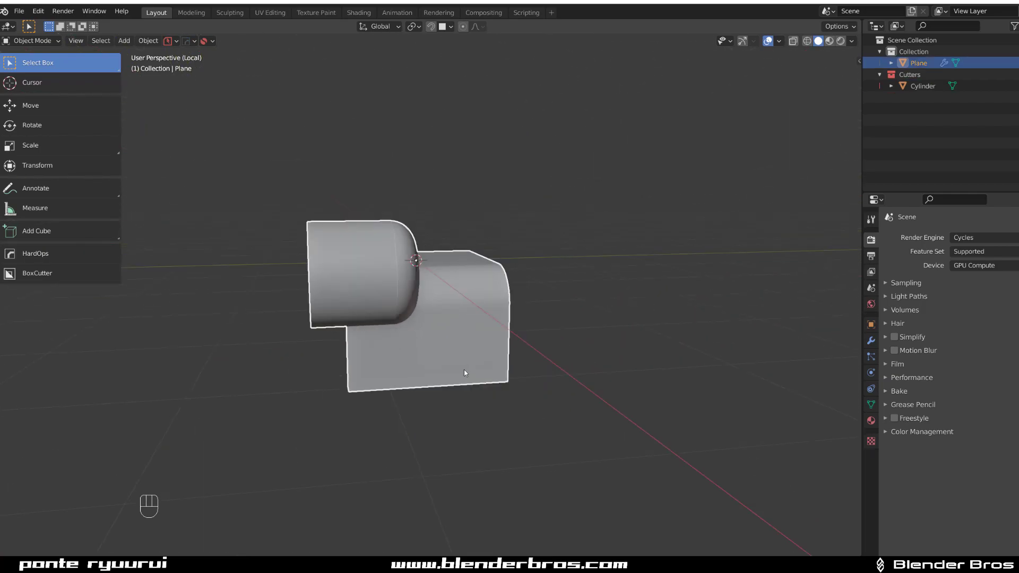
Apply the Boolean with HardOps Csharp and inset the cylinder's end face.
key(q)
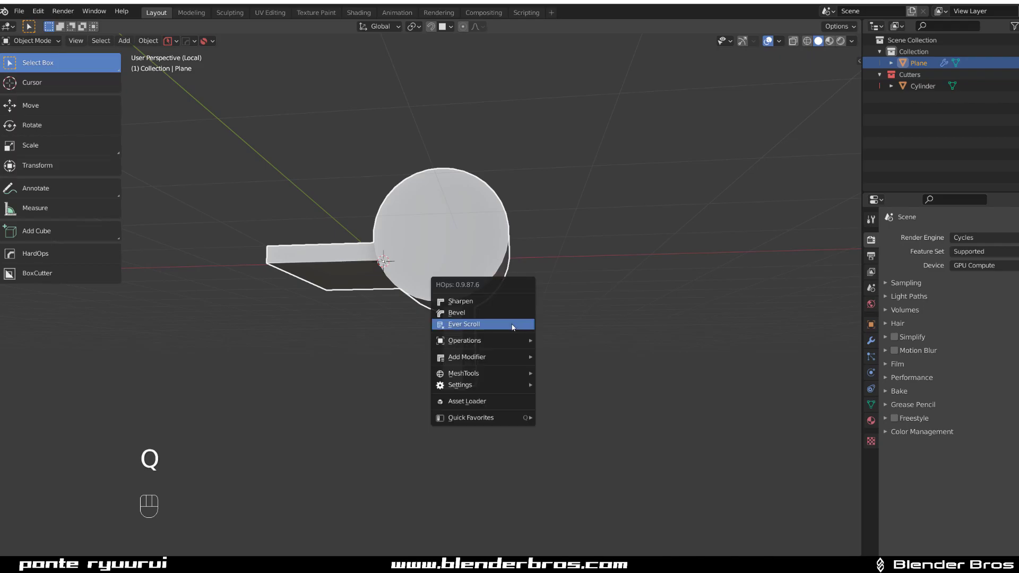
click(464, 323)
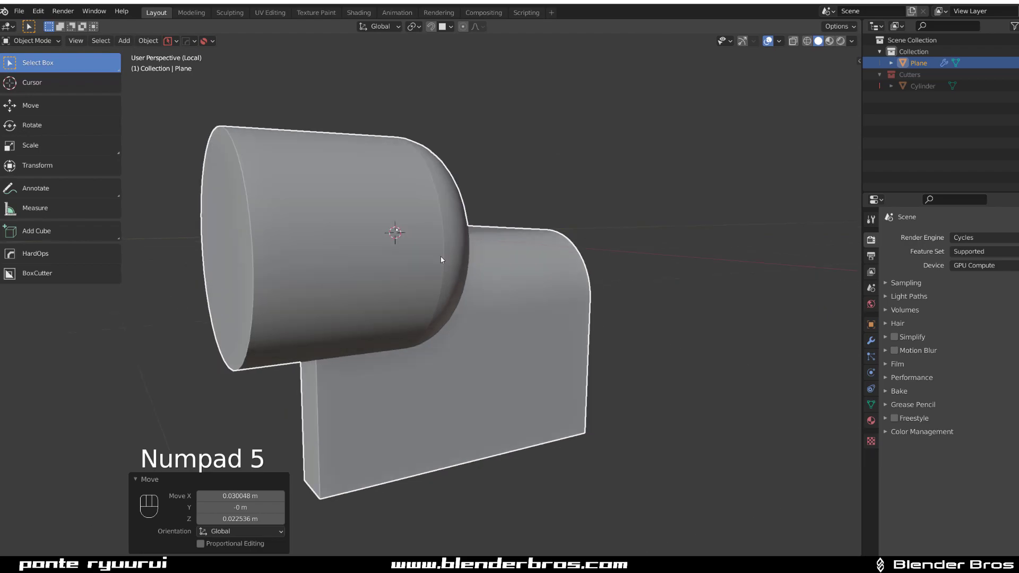
key(Tab)
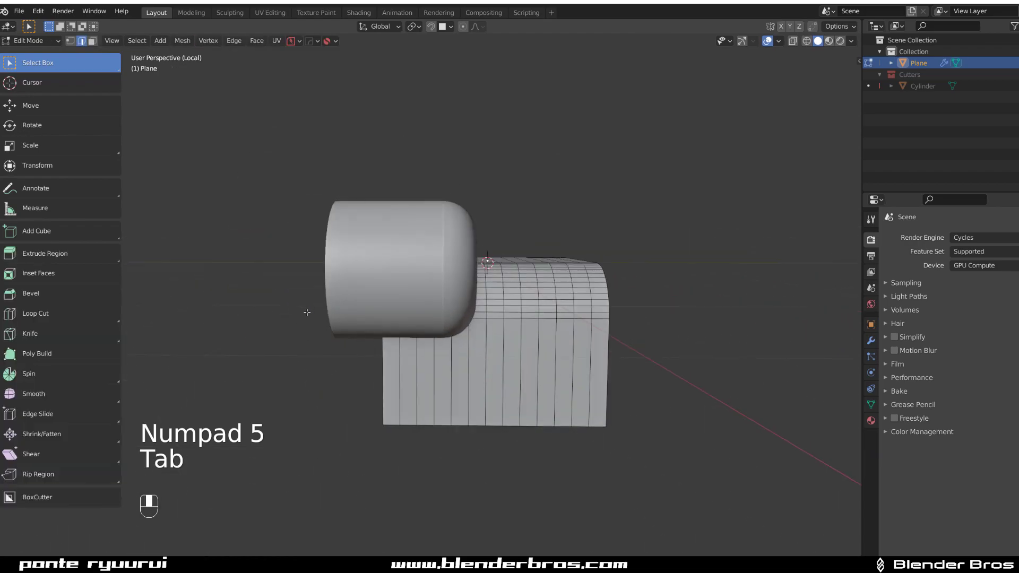
key(Tab)
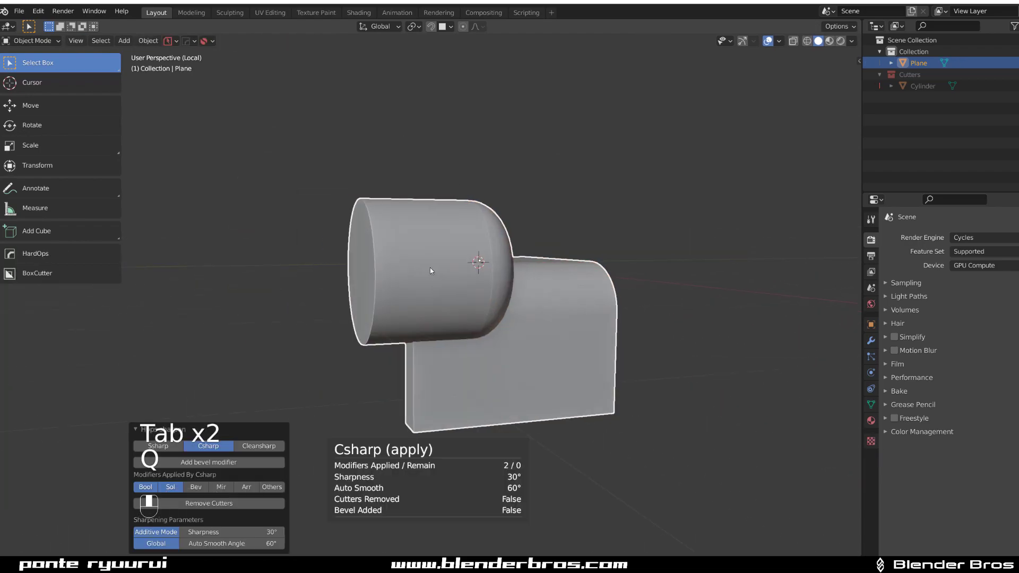
key(Tab)
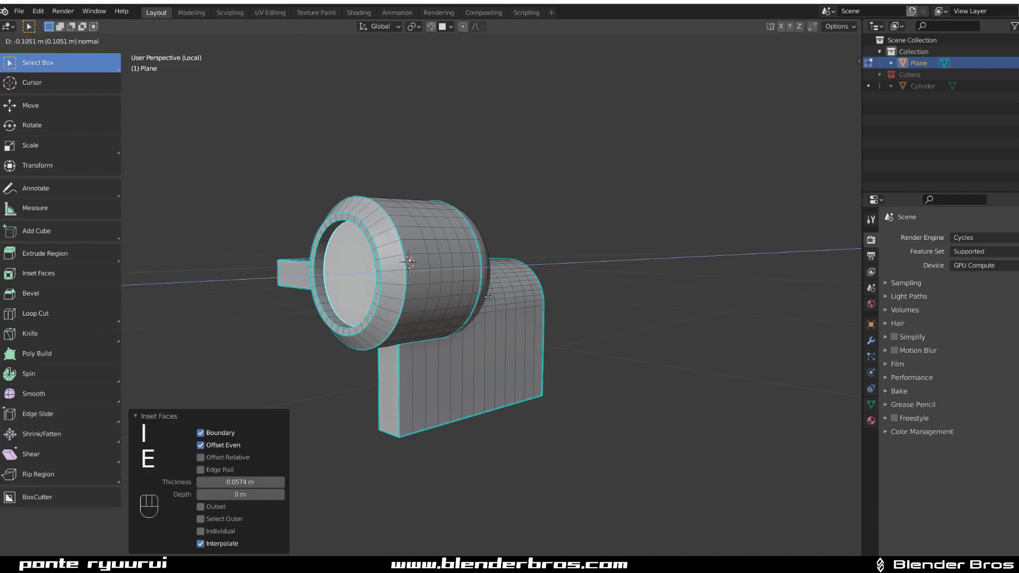
Extrude the inset cylinder end inward and scale the recessed face smaller.
key(e)
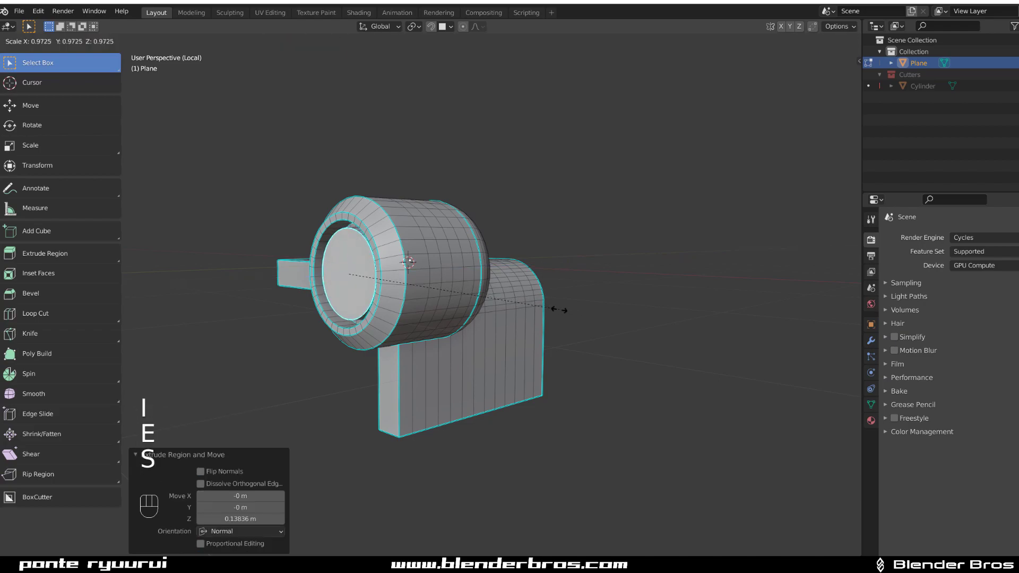
key(Tab)
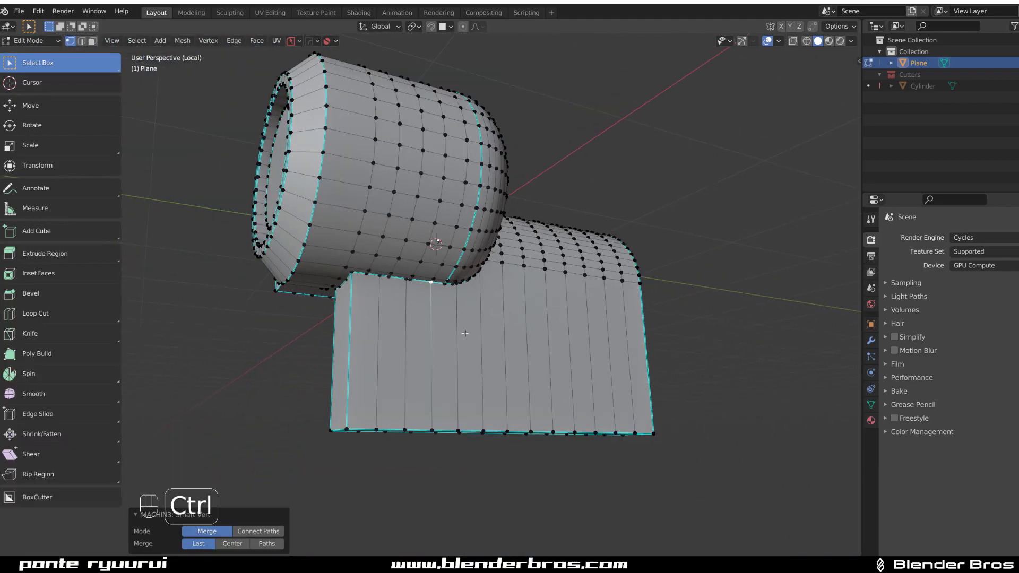
key(Tab)
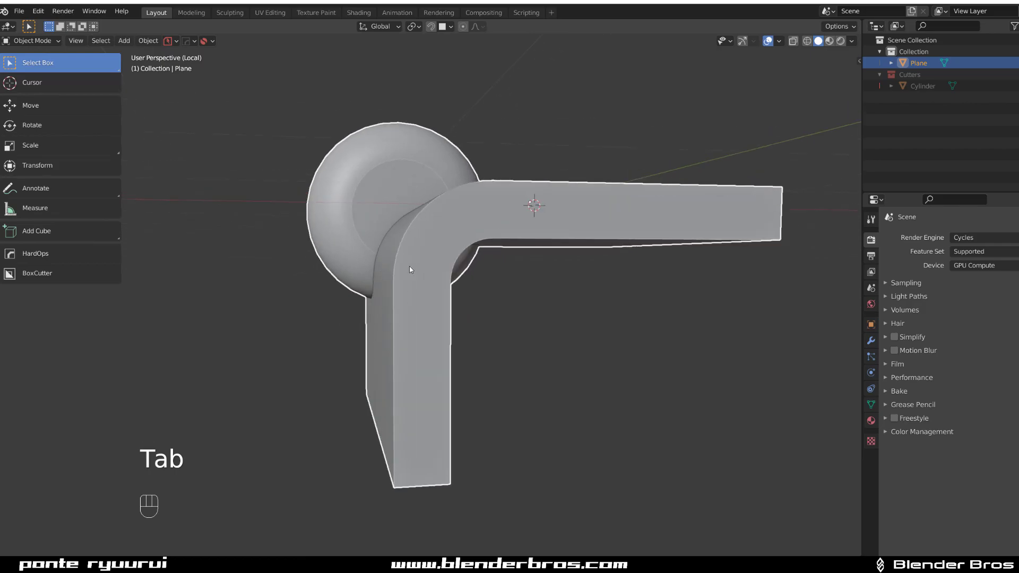
key(Tab)
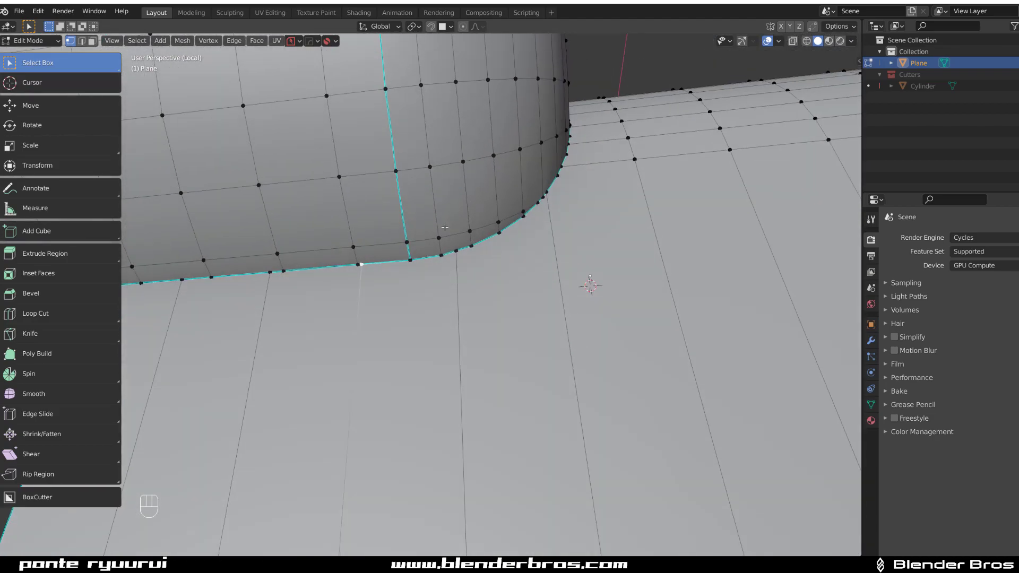
Merge the junction vertices and slide the seam edge into place.
key(Tab)
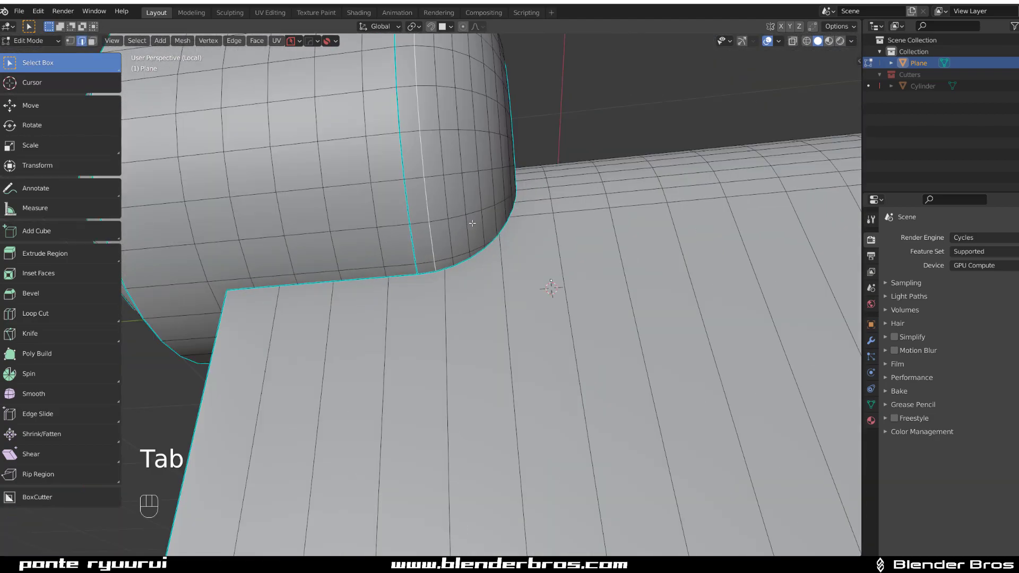
key(g)
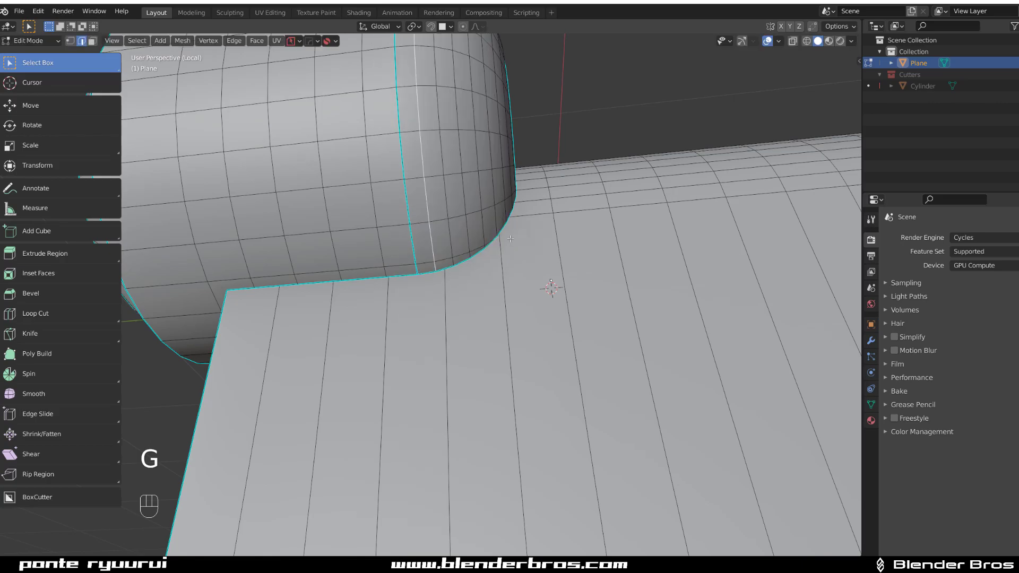
key(Tab)
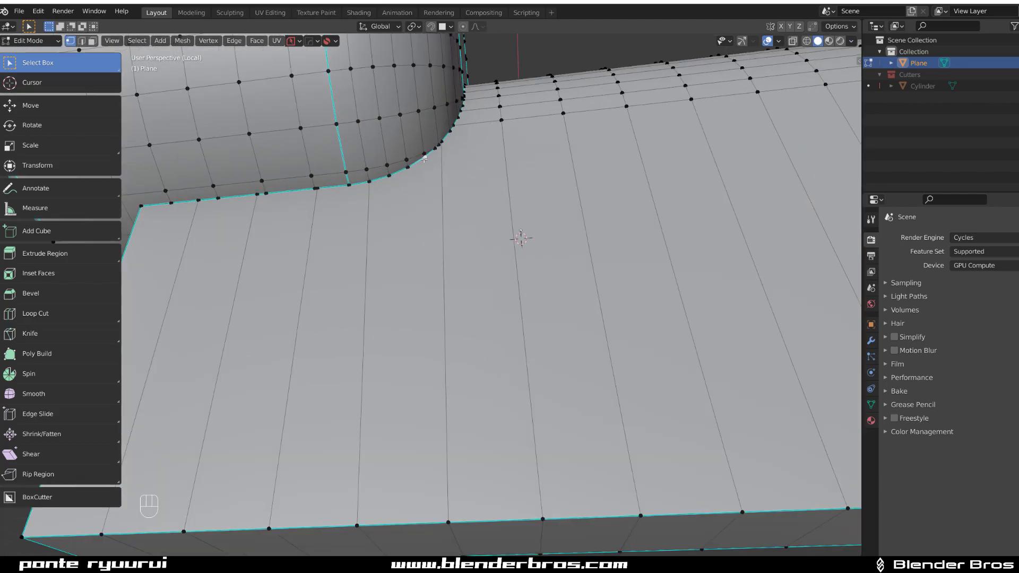
key(x)
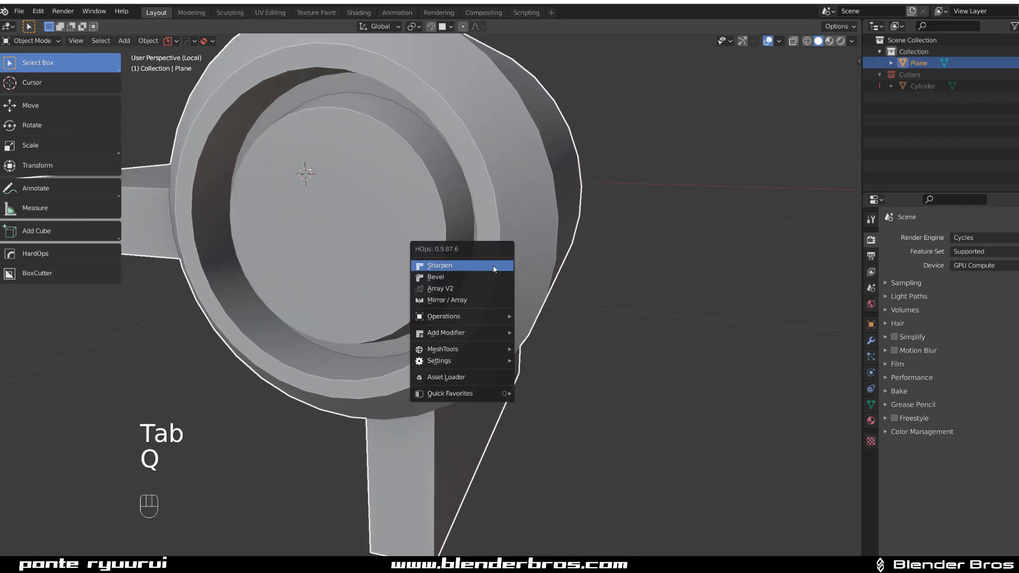
Apply HardOps Sharpen with weighted normals to the merged plate-and-cylinder object.
click(440, 266)
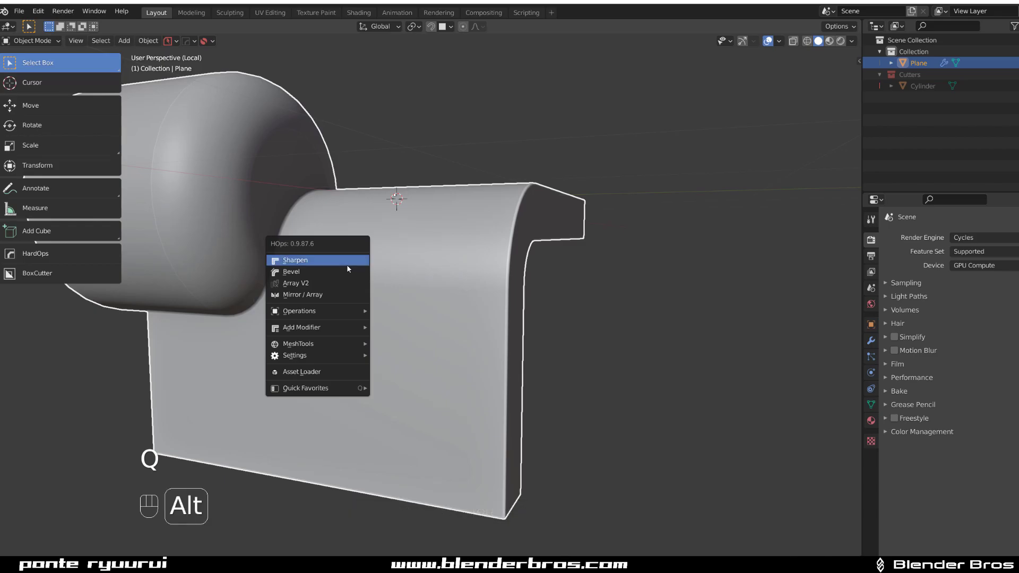
click(294, 260)
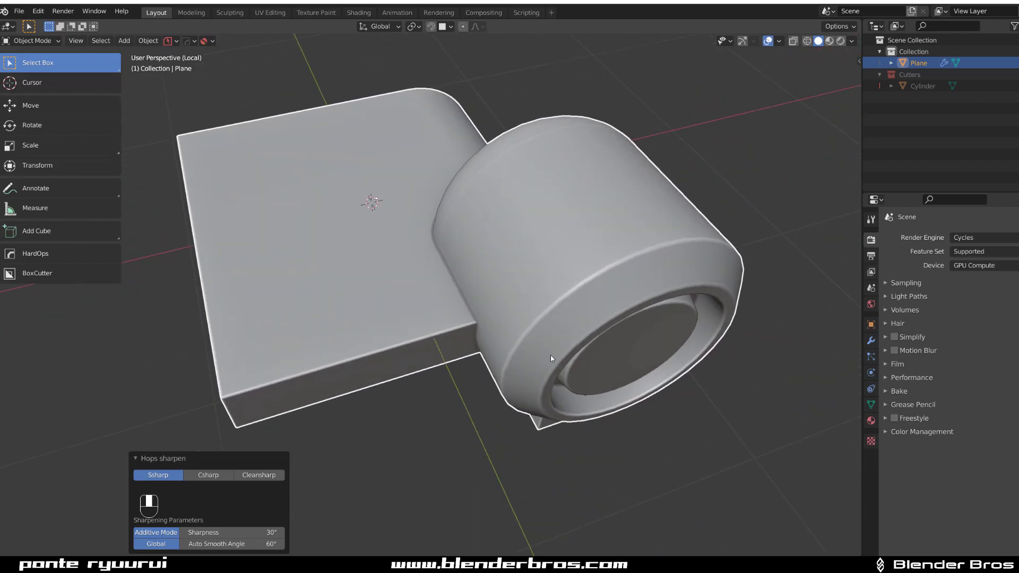
key(Tab)
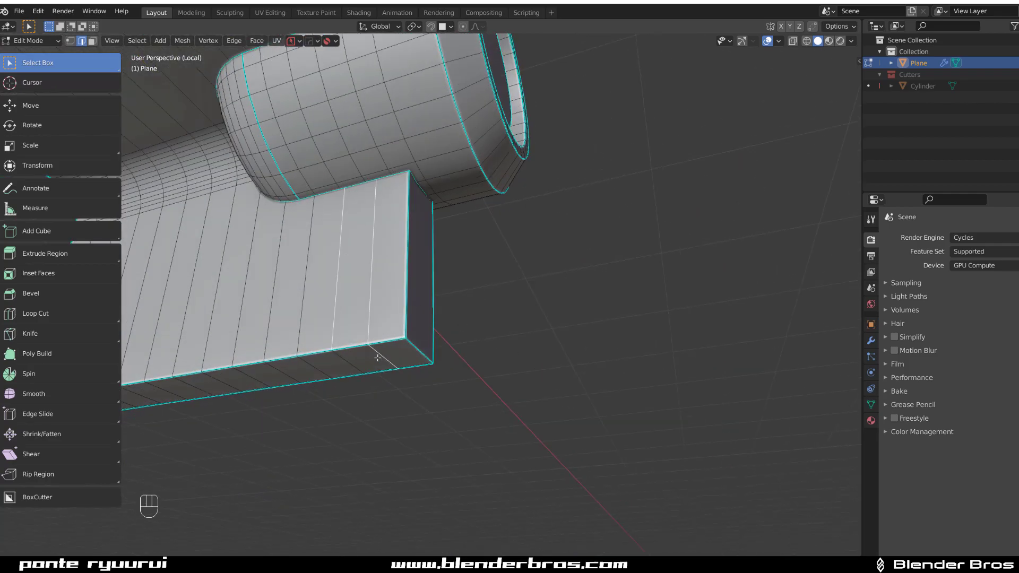
Dissolve the plate's extra edge loops and bevel the corner with 9 segments.
key(x)
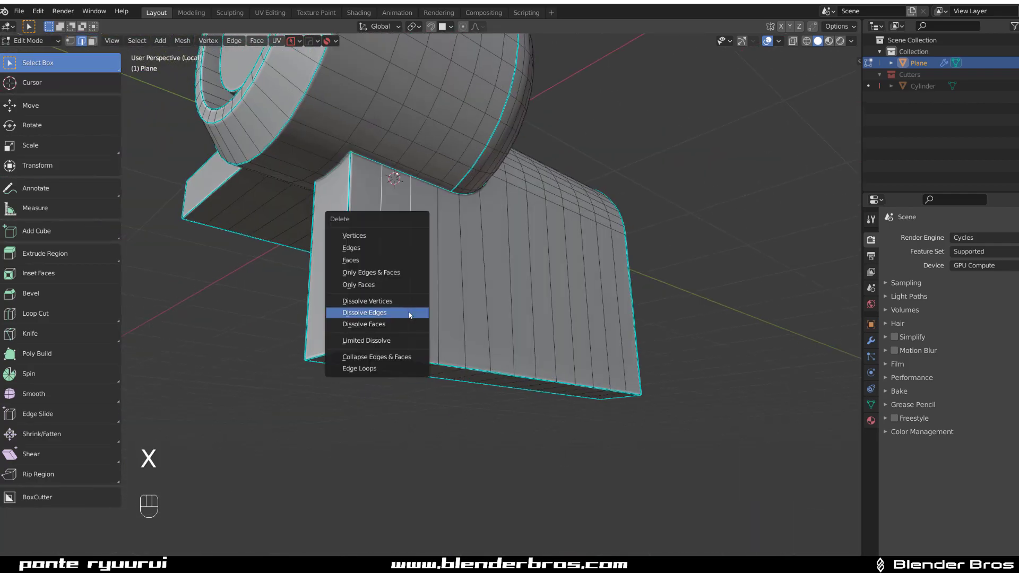
click(365, 312)
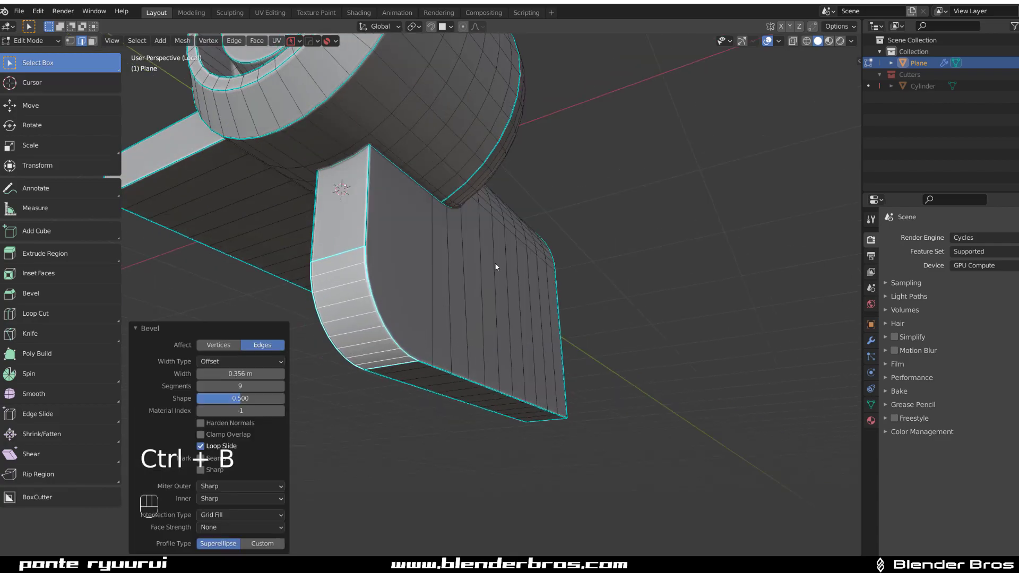
key(Tab)
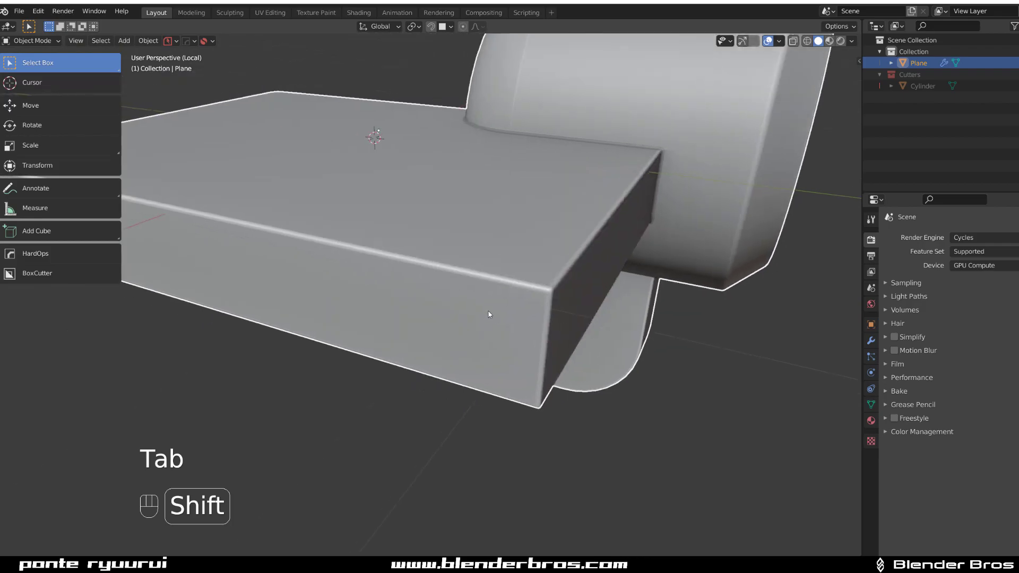
key(Tab)
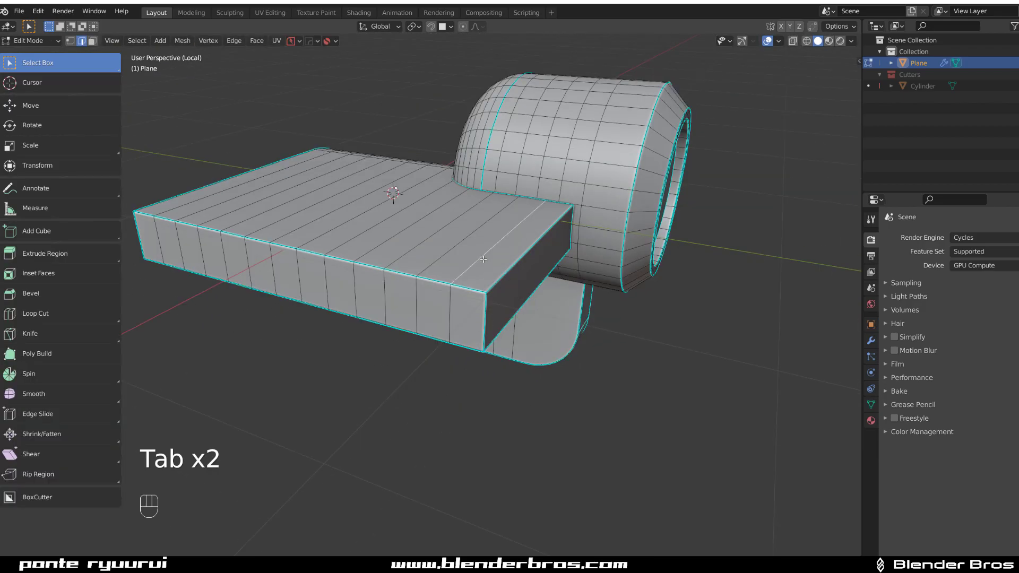
key(shift)
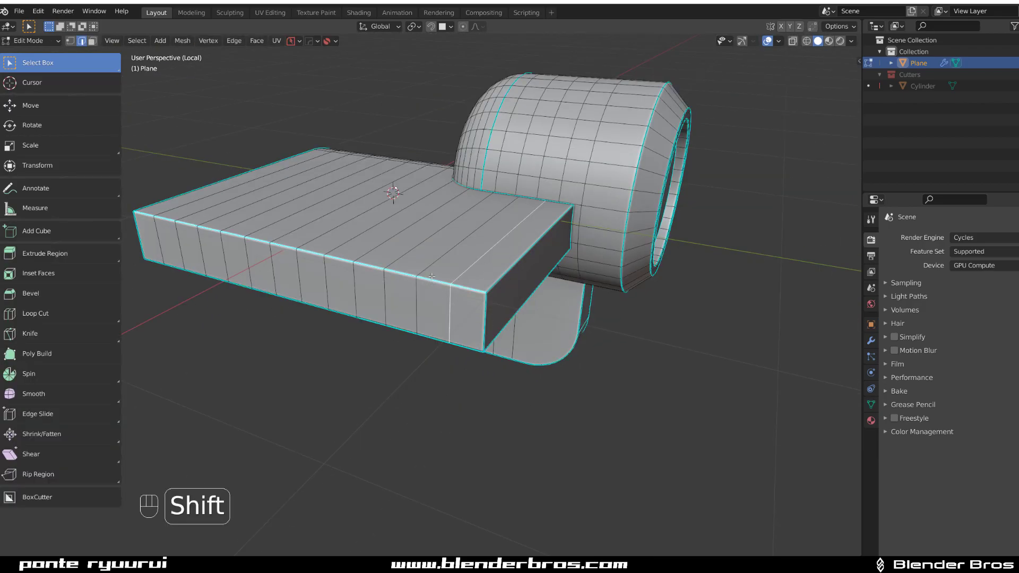
Undo the bevel and dissolve the plate's edge loops again.
key(ctrl+z)
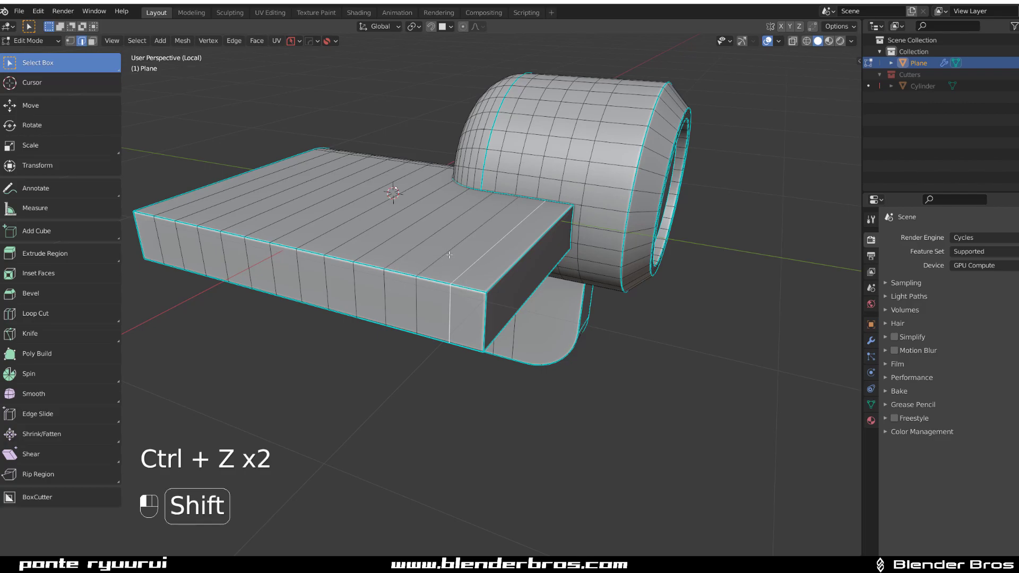
key(x)
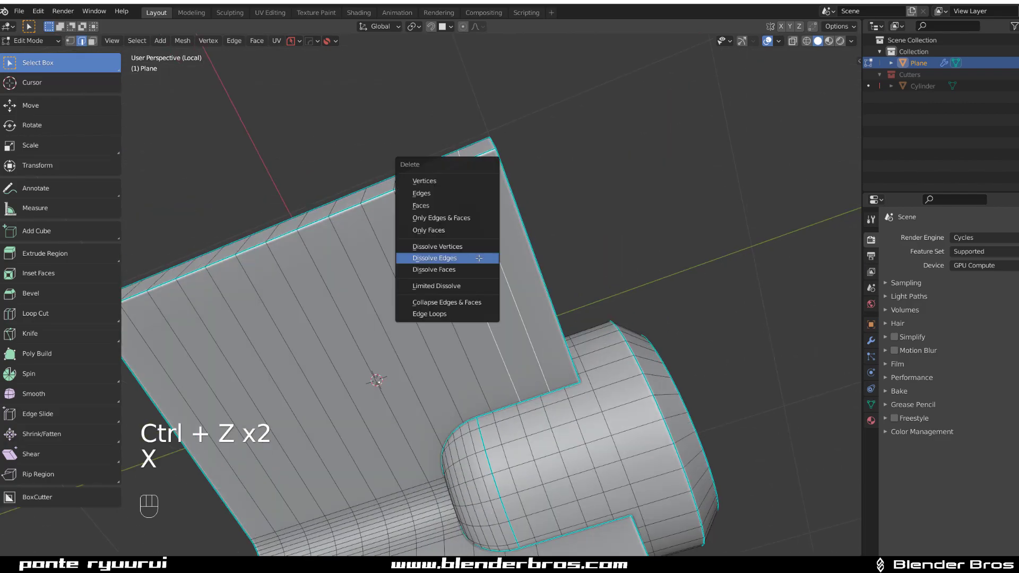
click(434, 258)
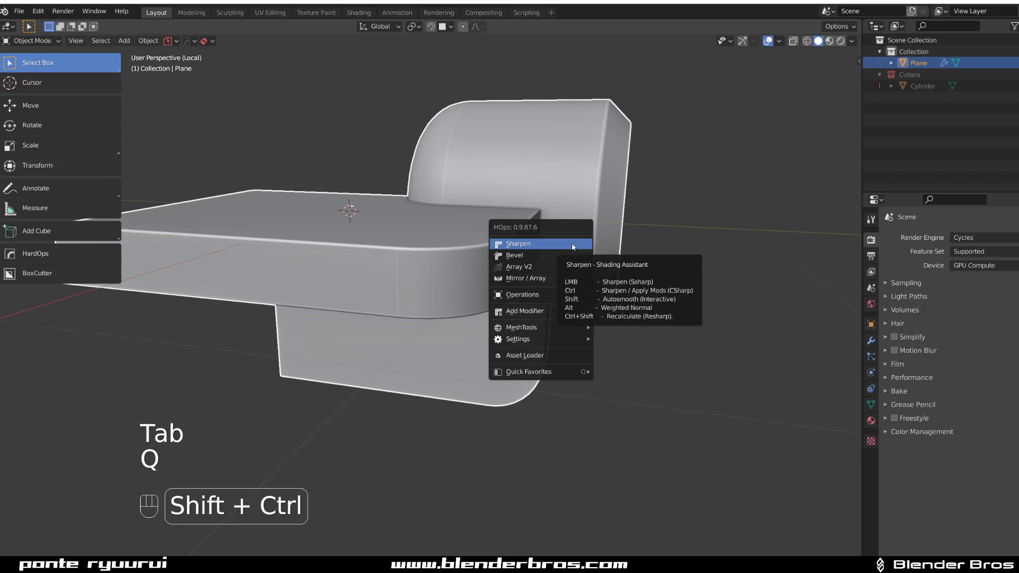
Resharp the object's shading with HardOps, then return to Edit Mode.
click(518, 244)
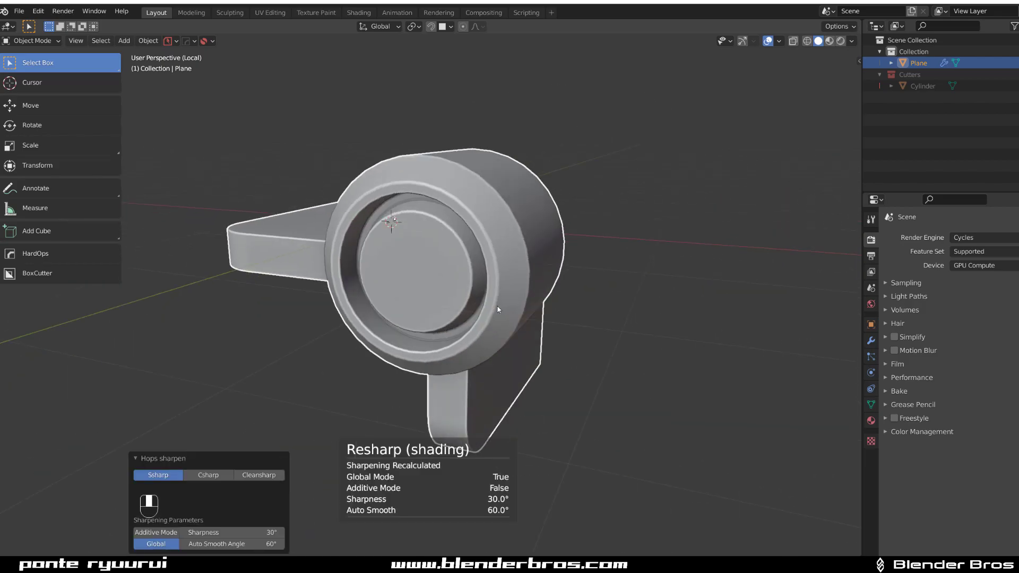
key(Tab)
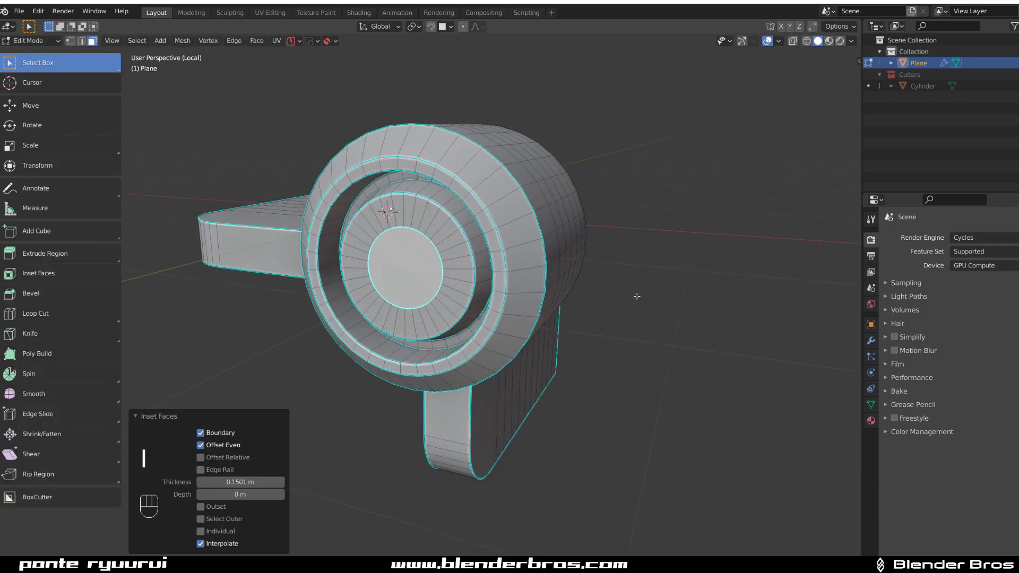
Extrude the cylinder's inset face inward, bevel its rim edge ring, and check shading.
key(e)
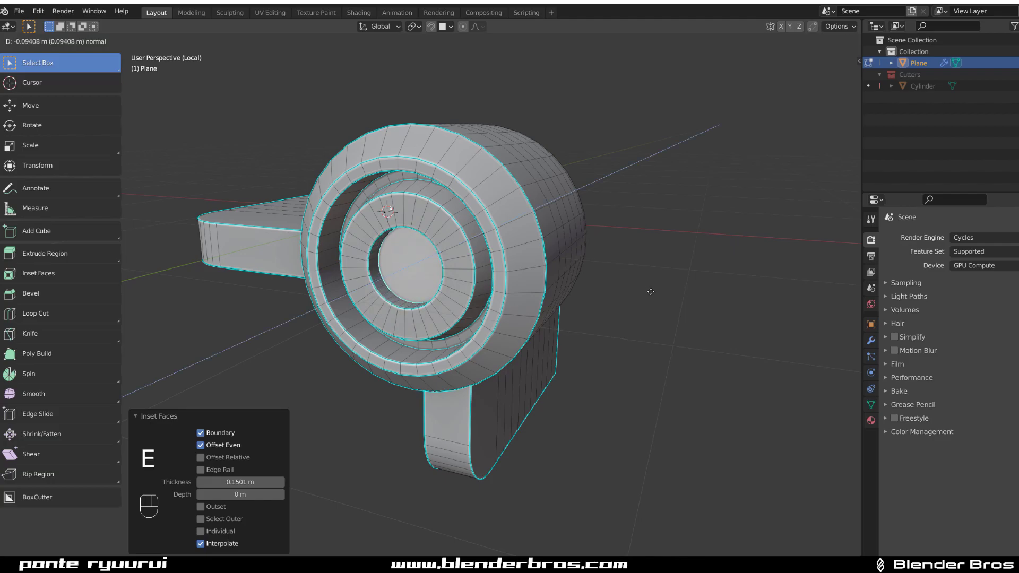
key(Tab)
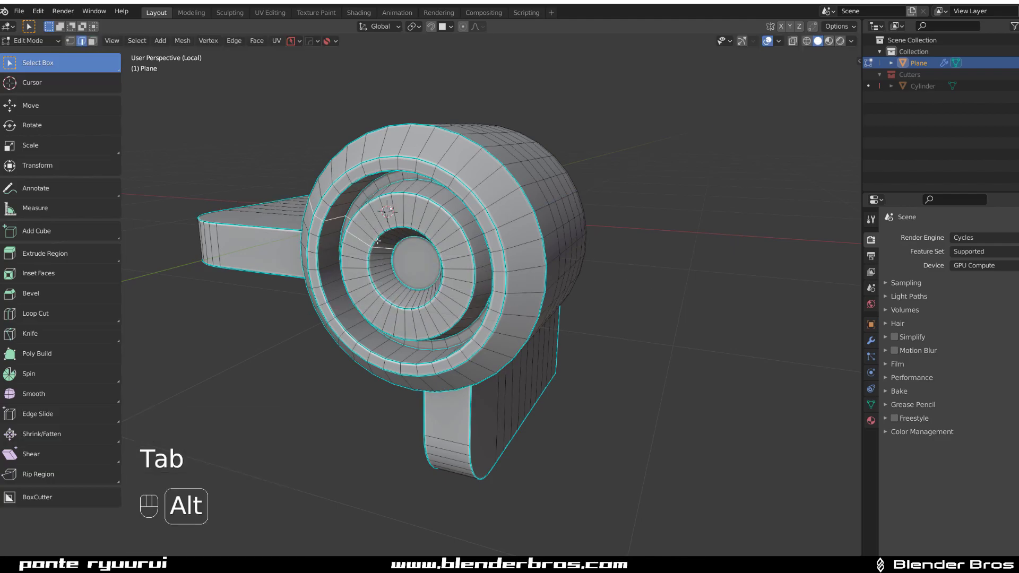
key(Tab)
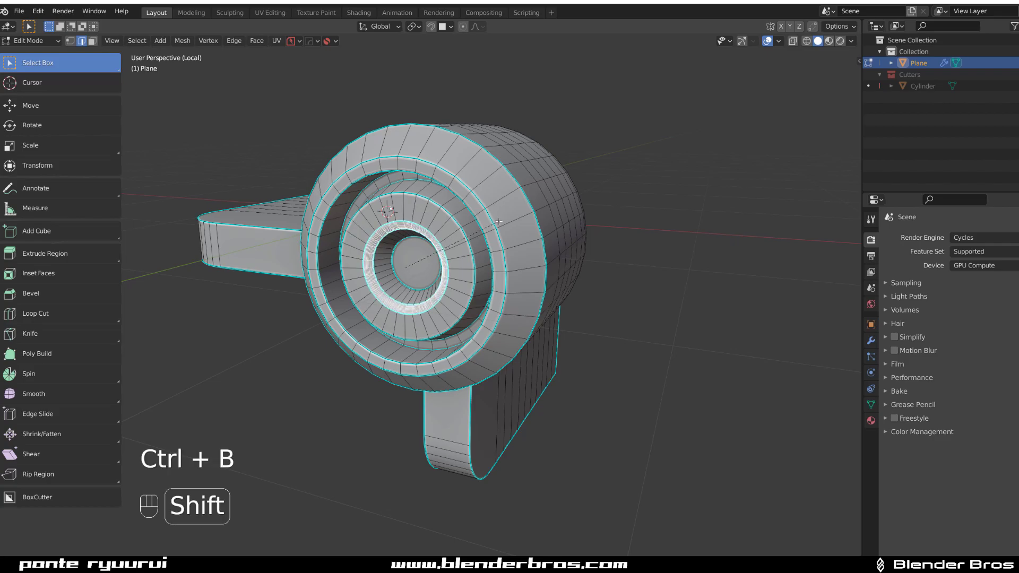
key(Tab)
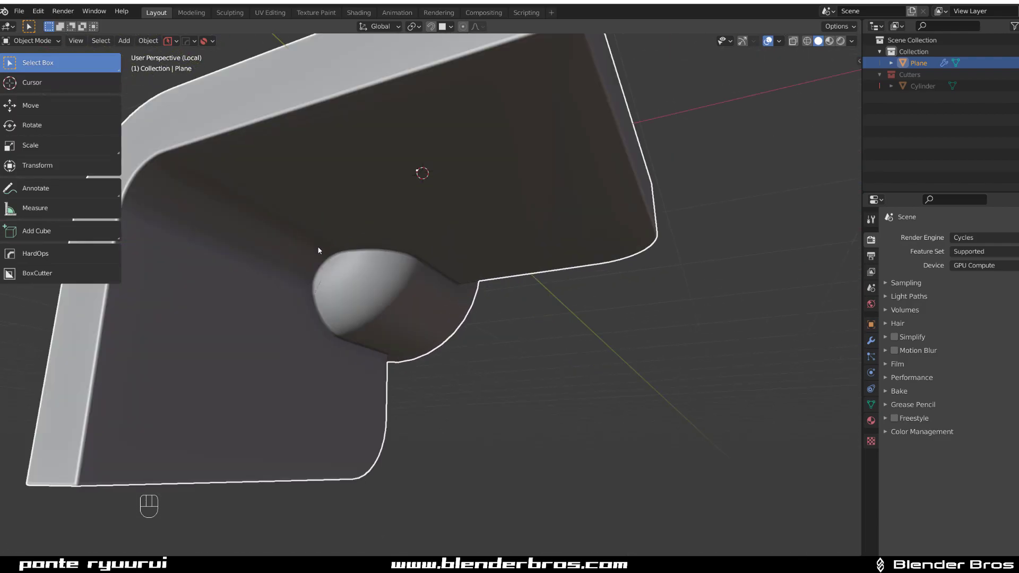
key(Tab)
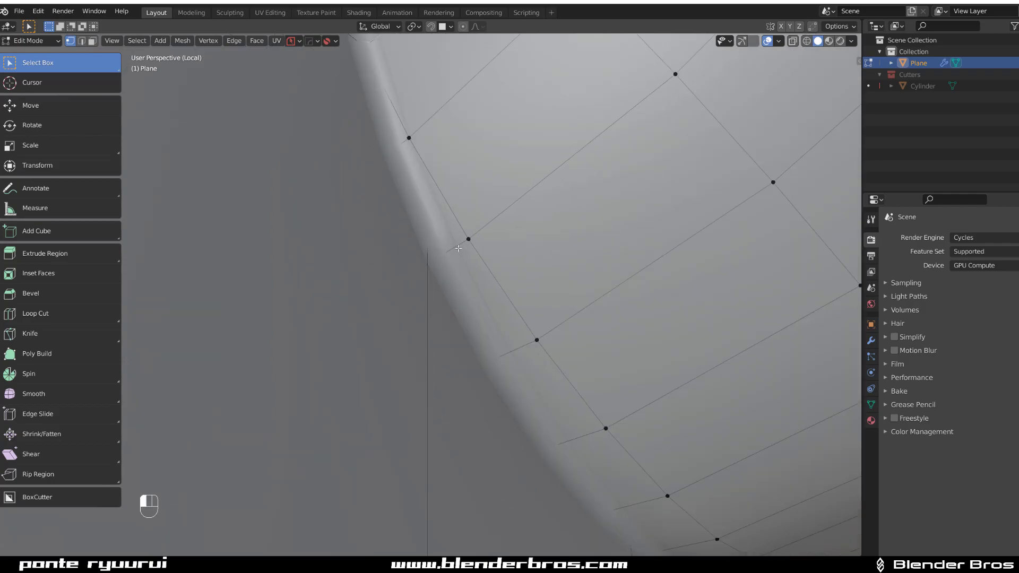
Merge stray seam vertices onto their neighbours, undoing bad merges, then check shading.
key(Tab)
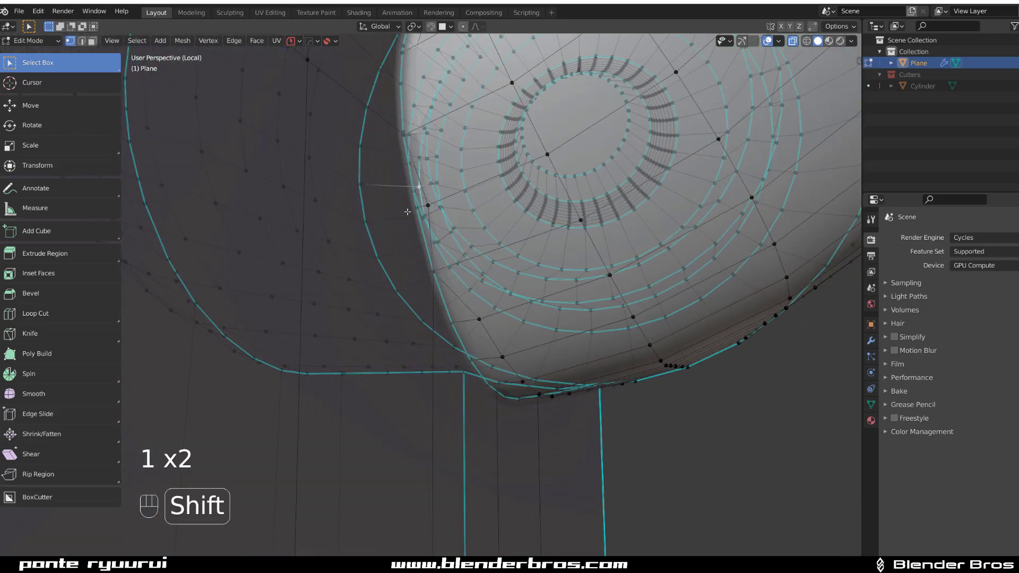
key(ctrl+z)
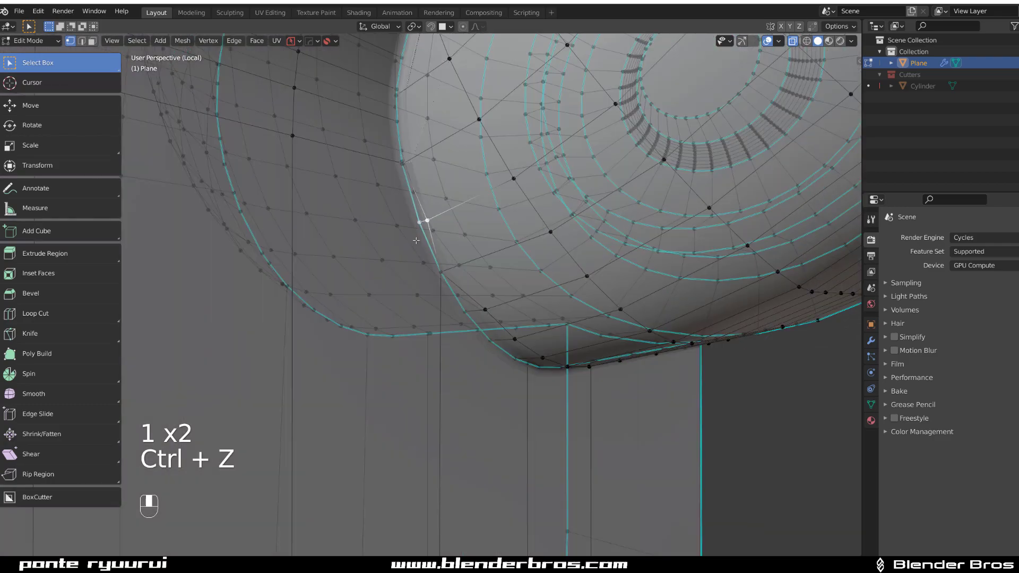
key(ctrl+z)
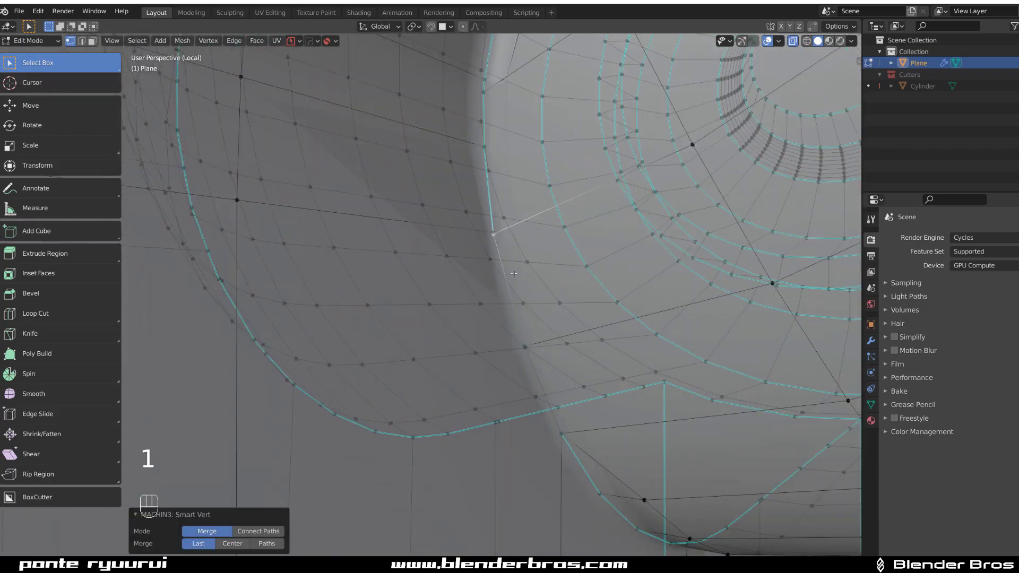
key(ctrl)
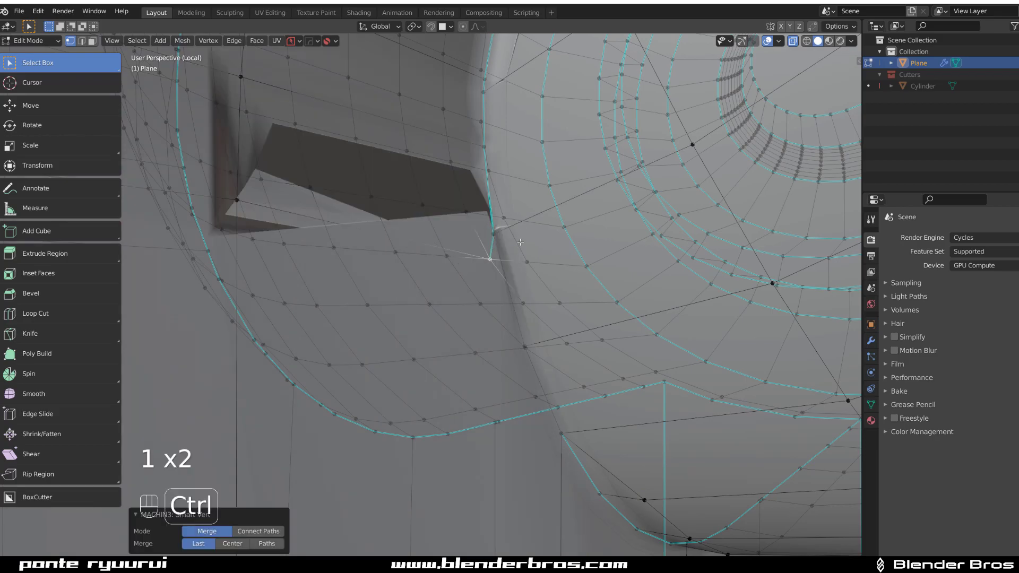
key(ctrl+z)
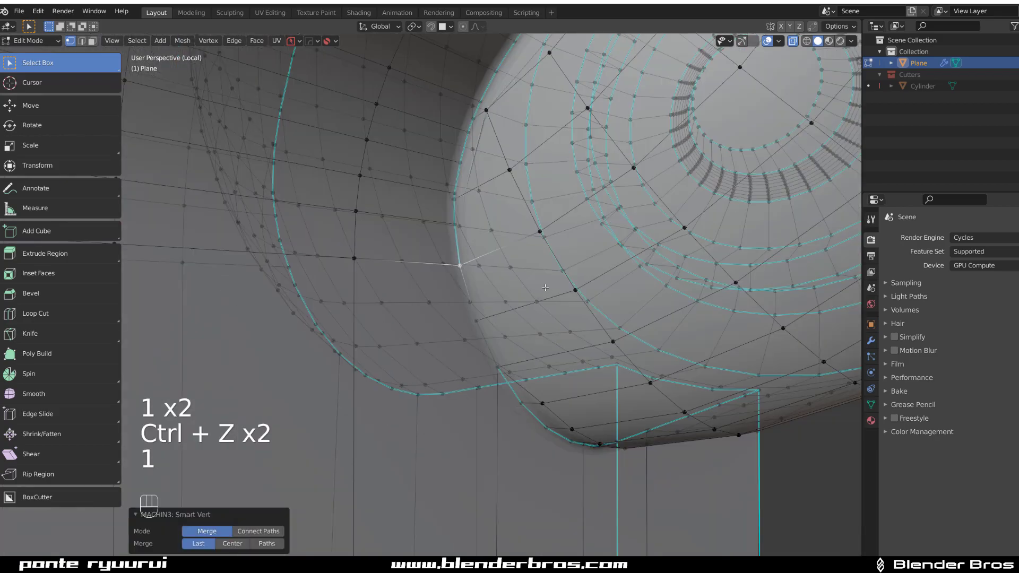
key(Tab)
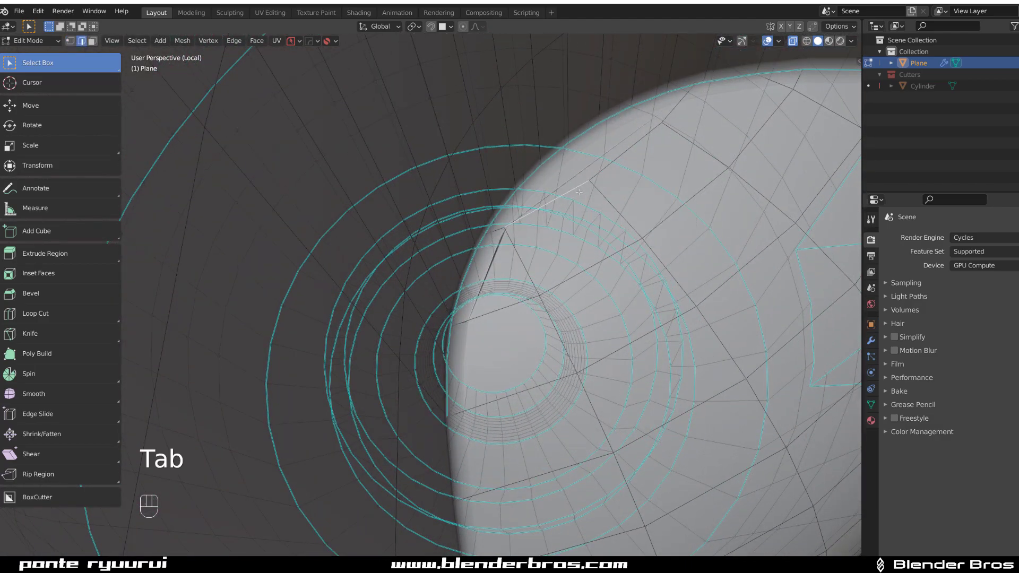
key(Tab)
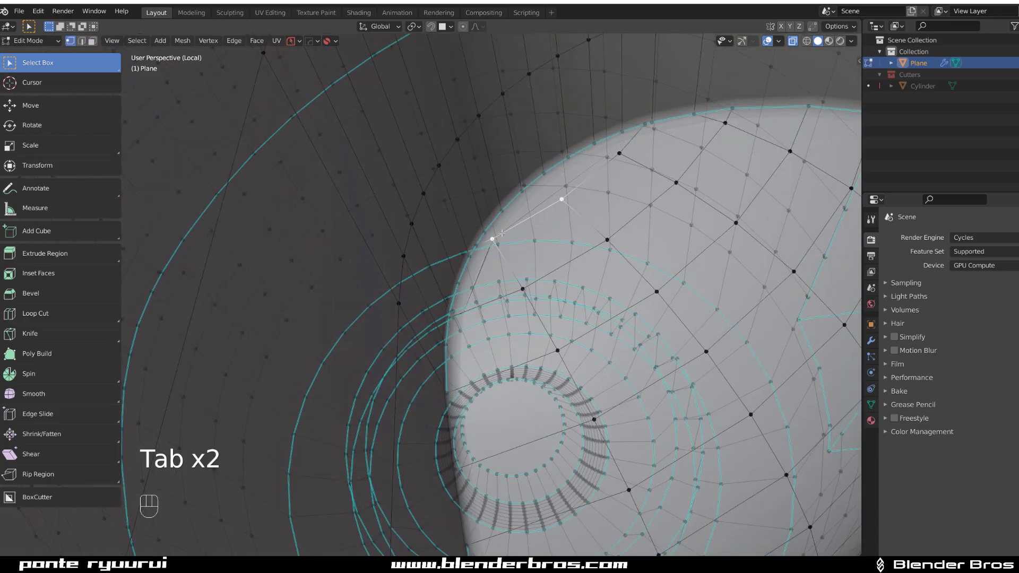
Move a vertex toward the seam and connect seam vertices with new edges.
key(g)
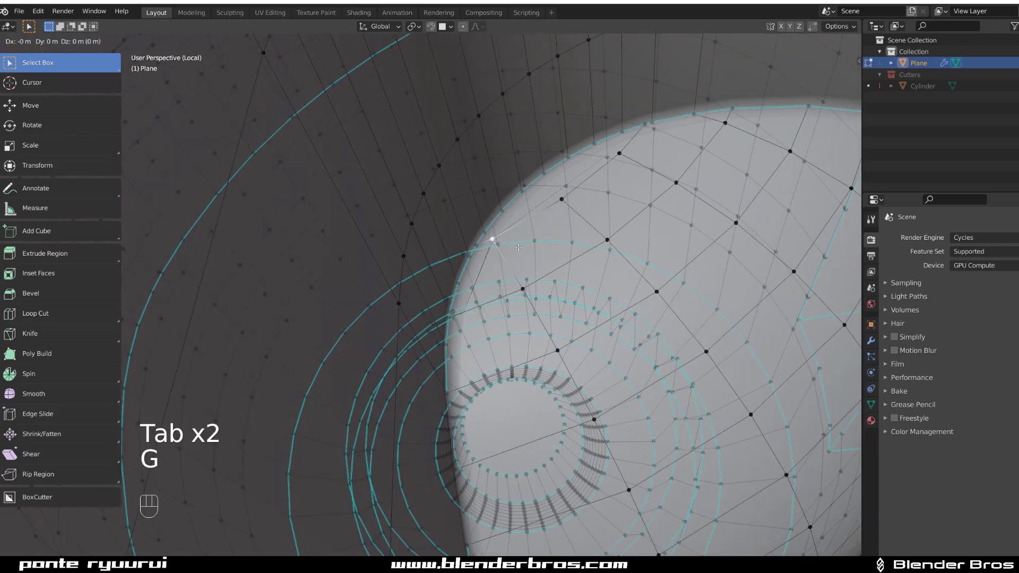
key(g)
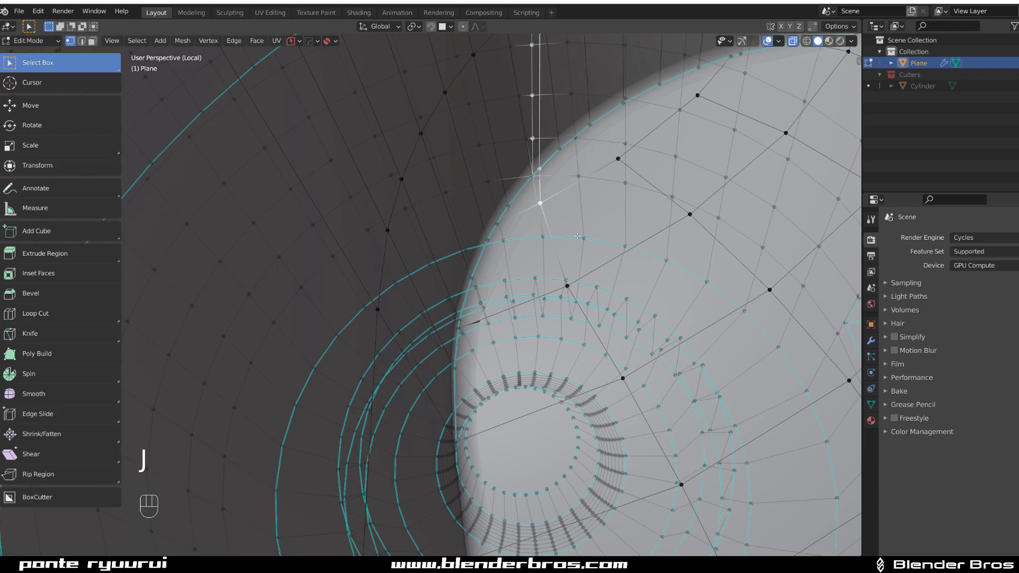
key(ctrl+z)
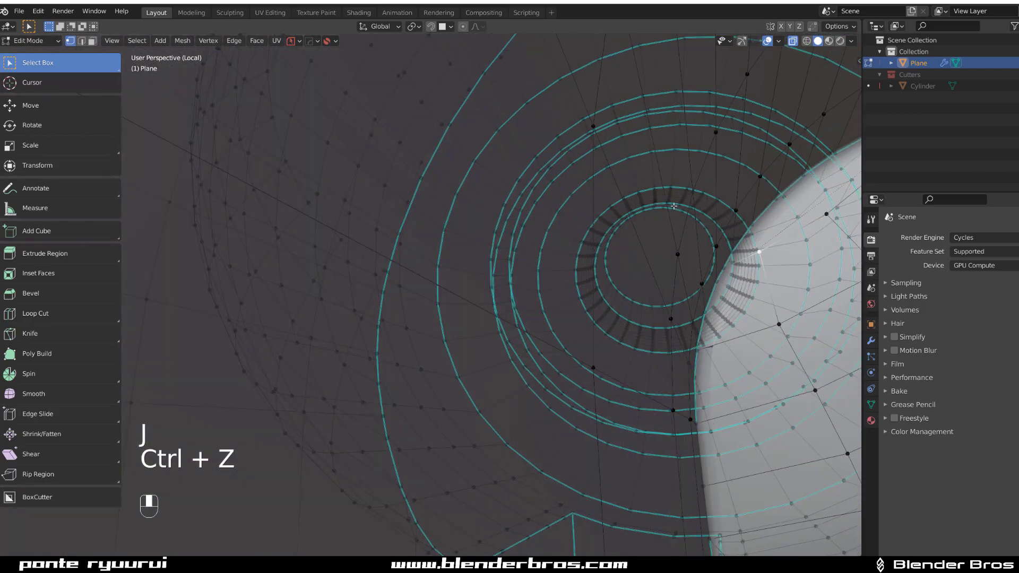
key(ctrl+z)
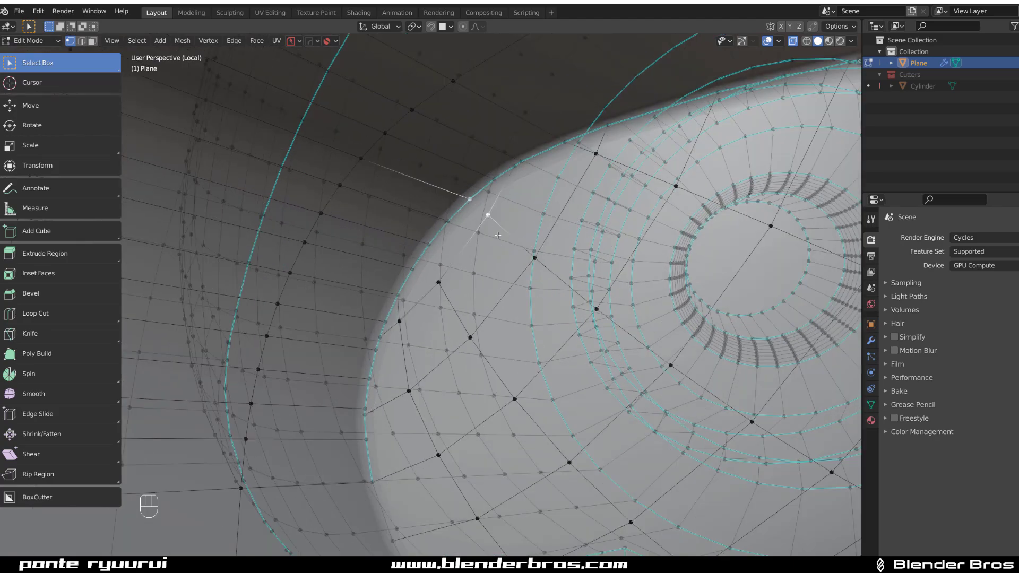
key(Tab)
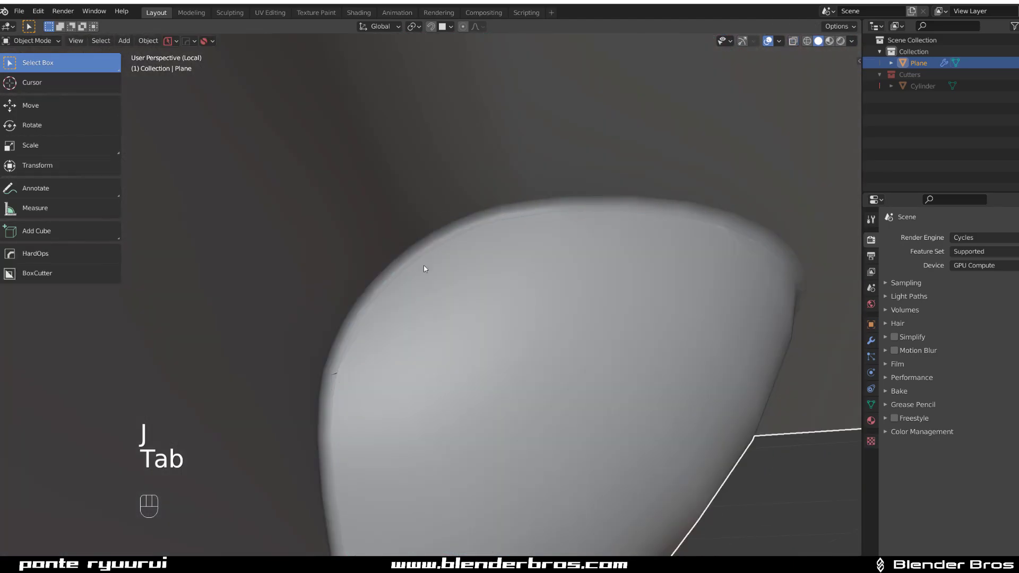
key(Tab)
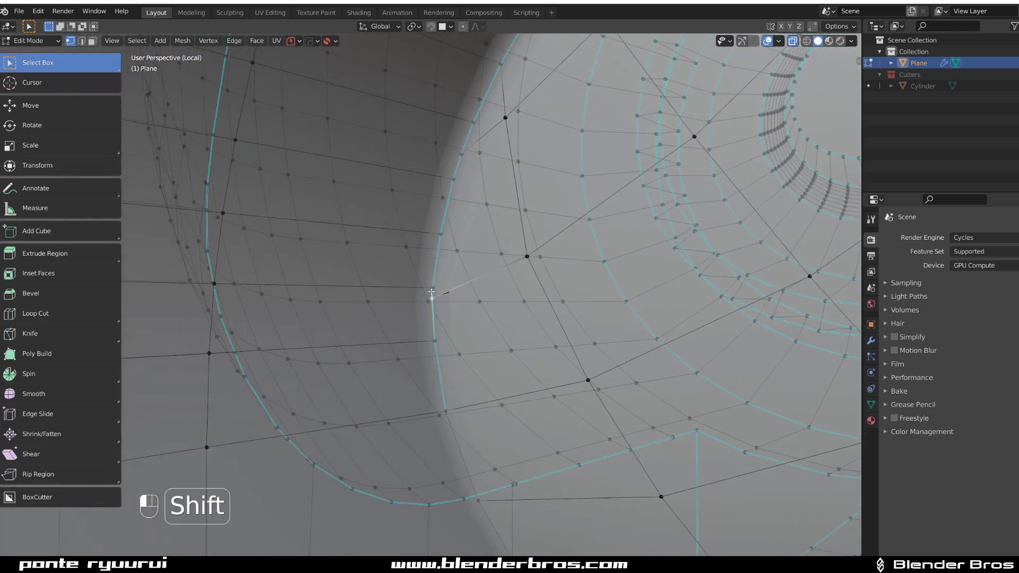
key(shift+1)
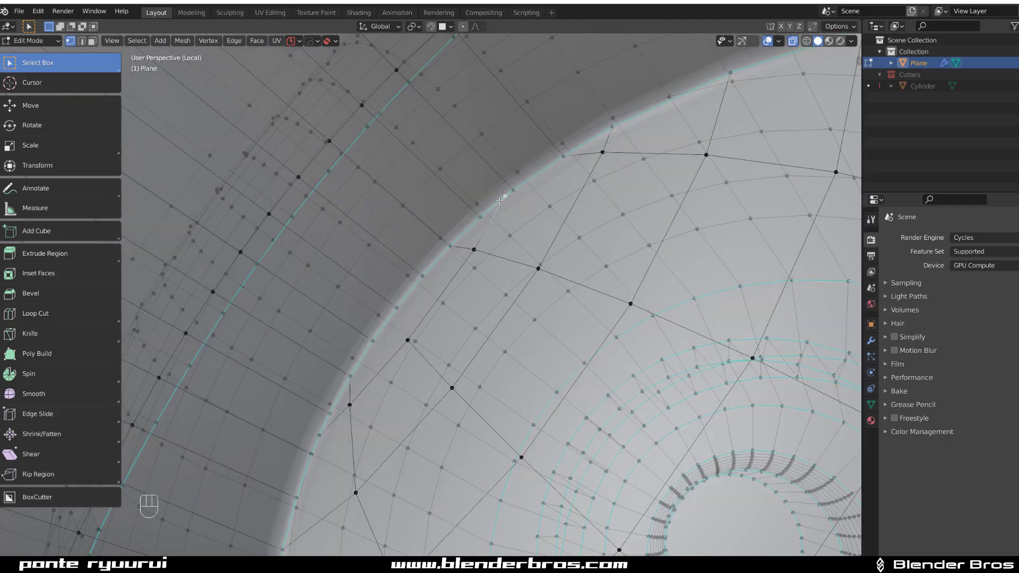
key(shift)
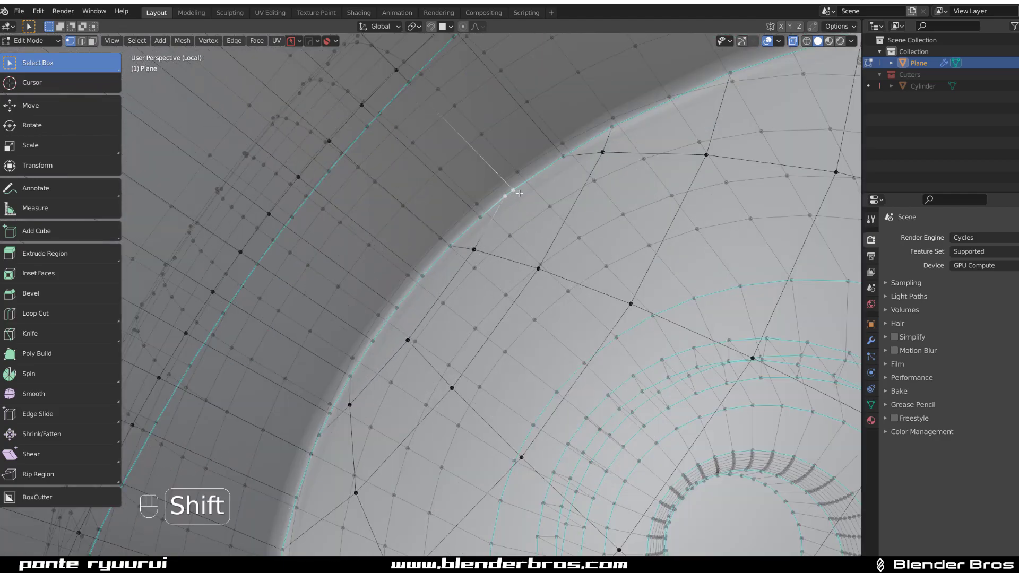
key(Tab)
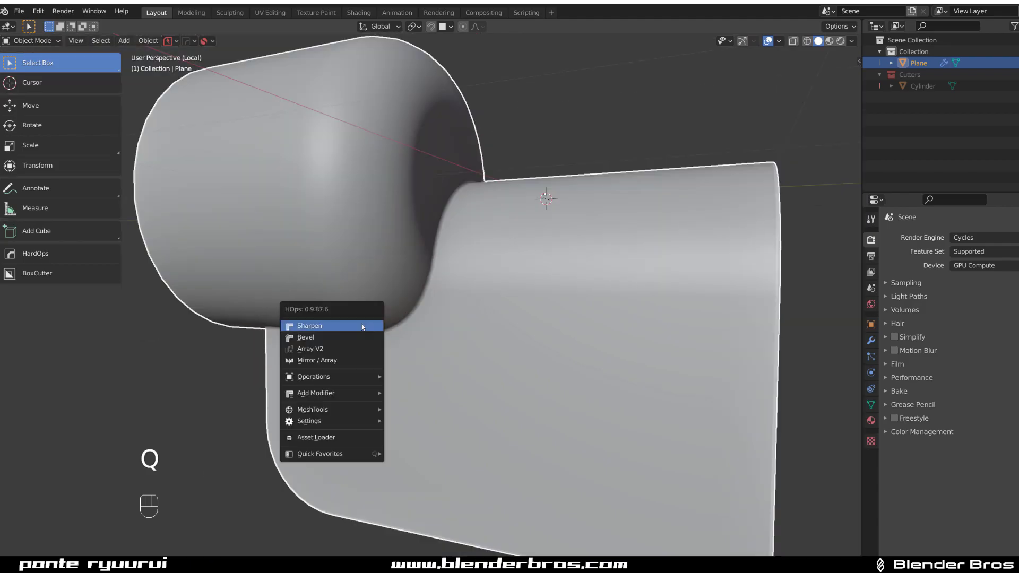
Apply HardOps Sharpen to the combined mesh, exposing a pinched spot at the joint.
click(306, 338)
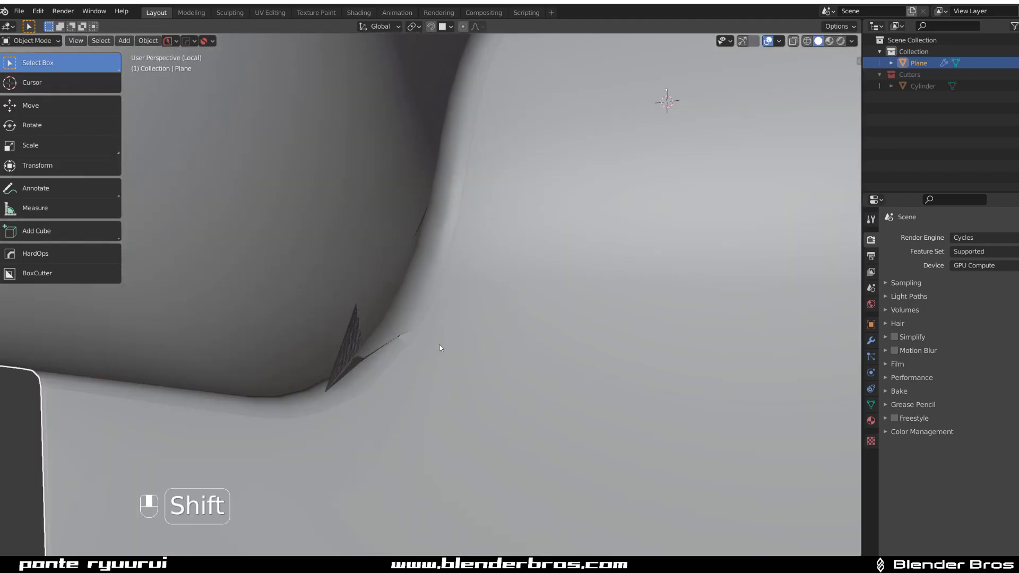
Undo a spiking merge at the pinched joint and slide the vertex along its edge.
key(Tab)
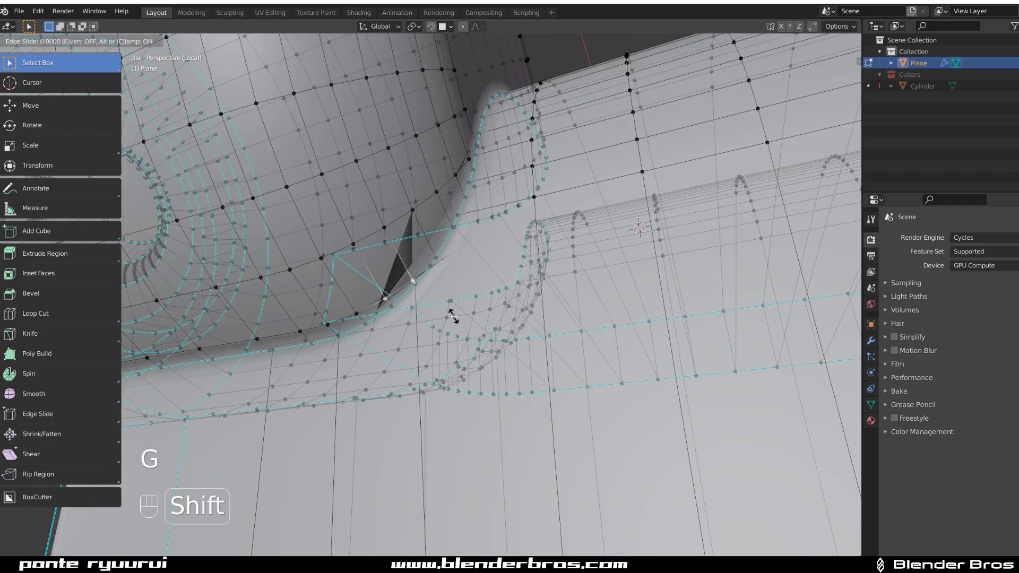
mouse_move(455, 287)
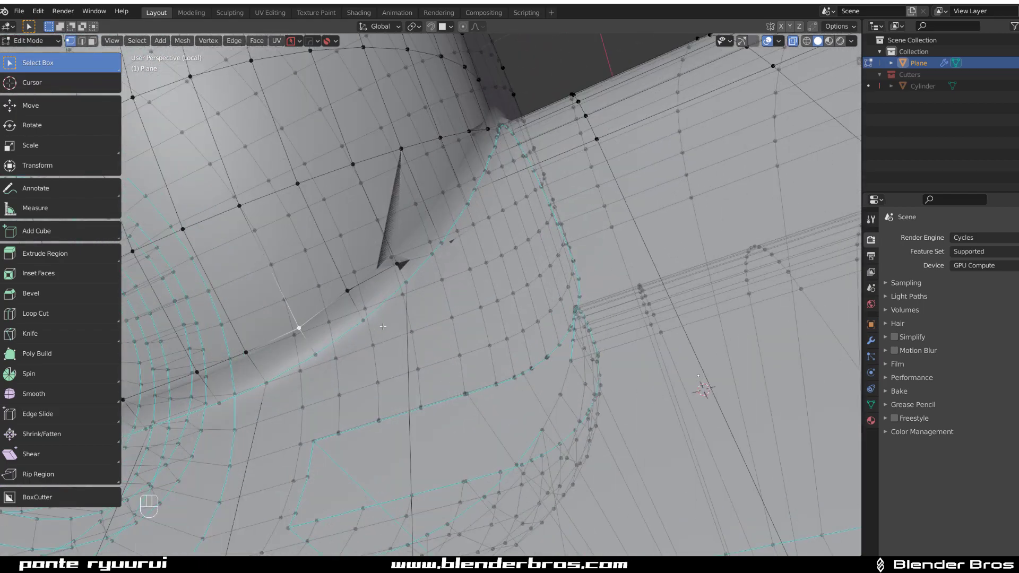
key(g)
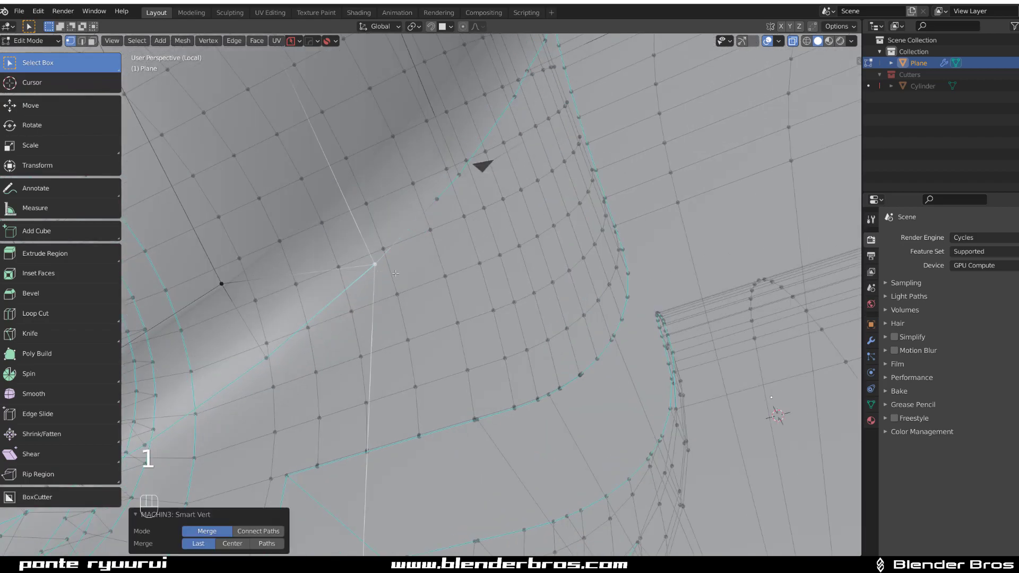
key(ctrl+z)
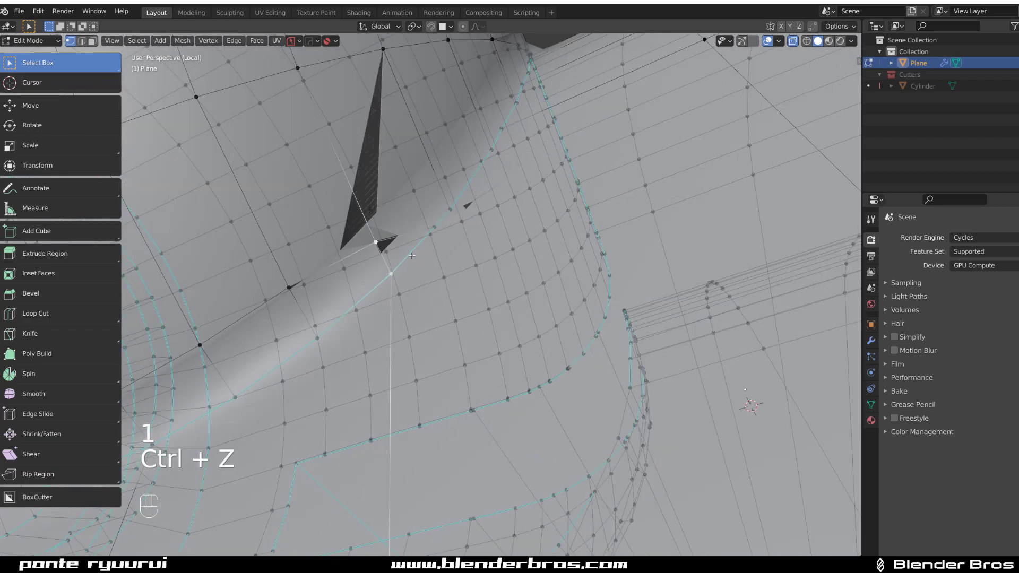
key(g)
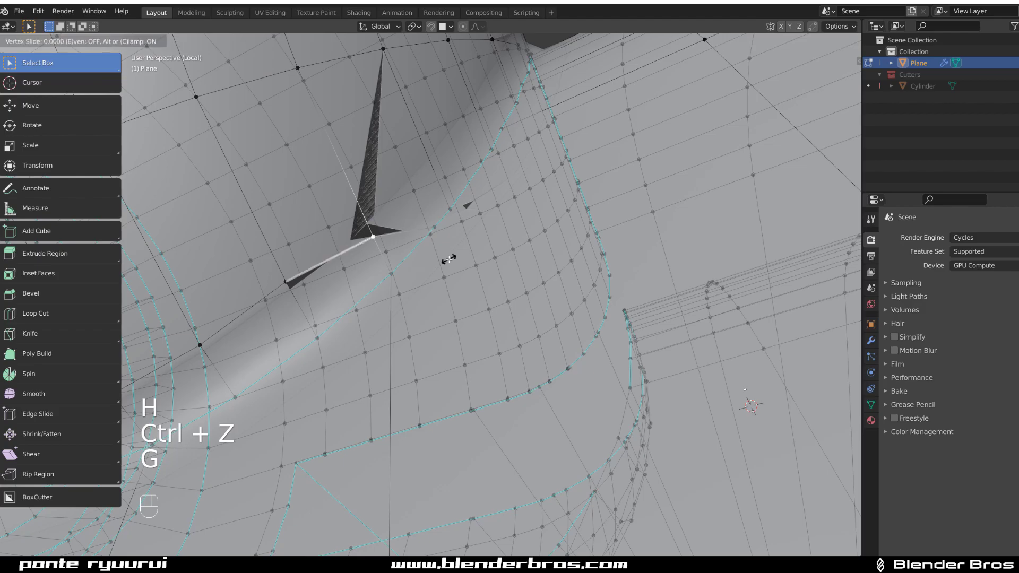
key(shift)
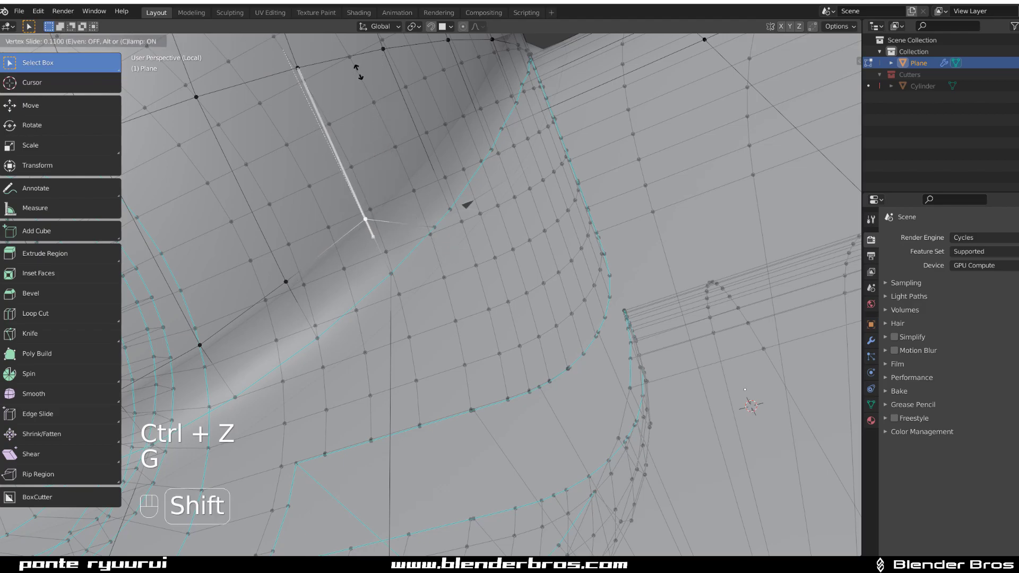
key(Tab)
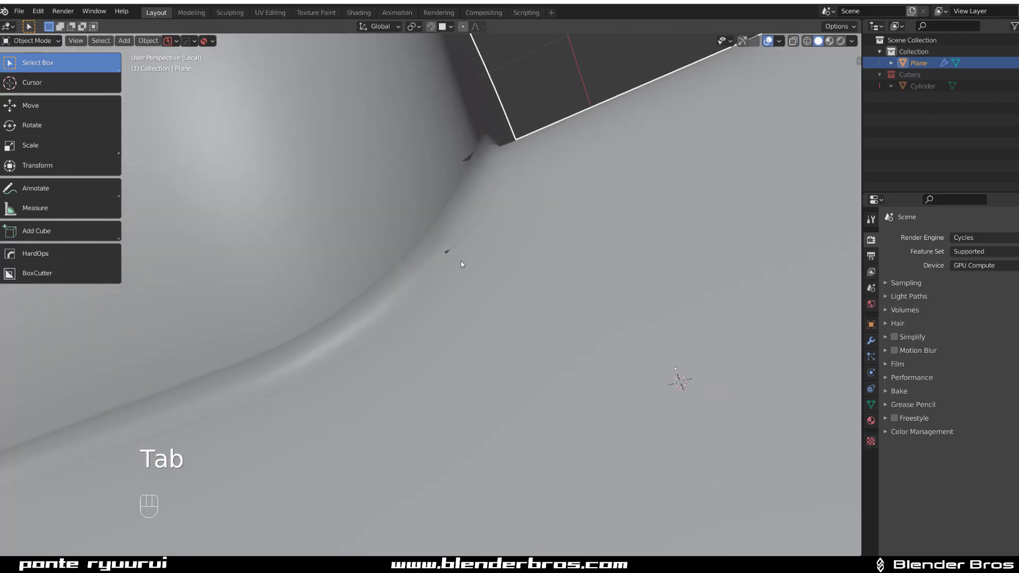
key(Tab)
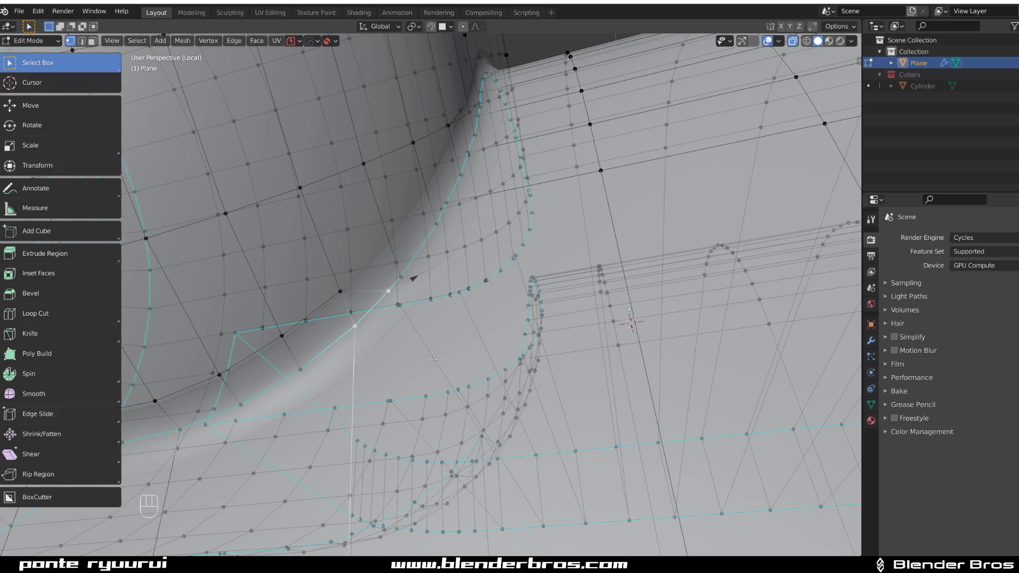
Vertex-slide another stray plate vertex near the blend and recheck the shading.
key(shift)
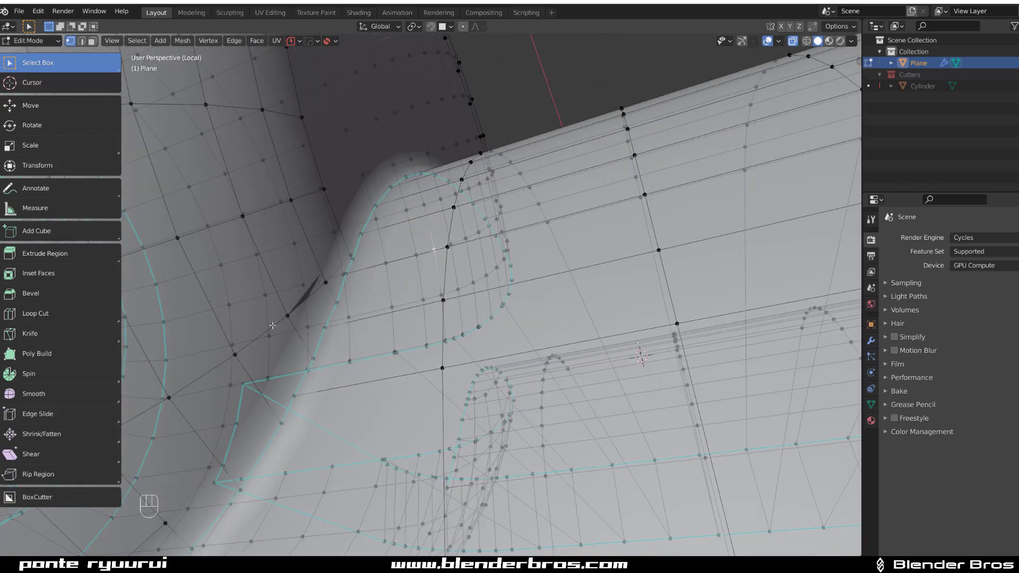
key(g)
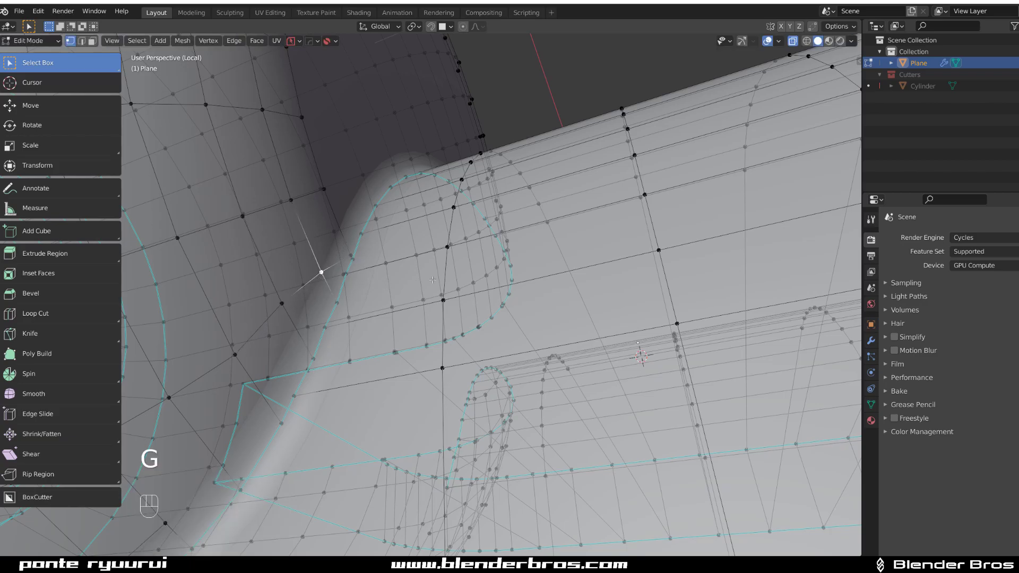
key(G)
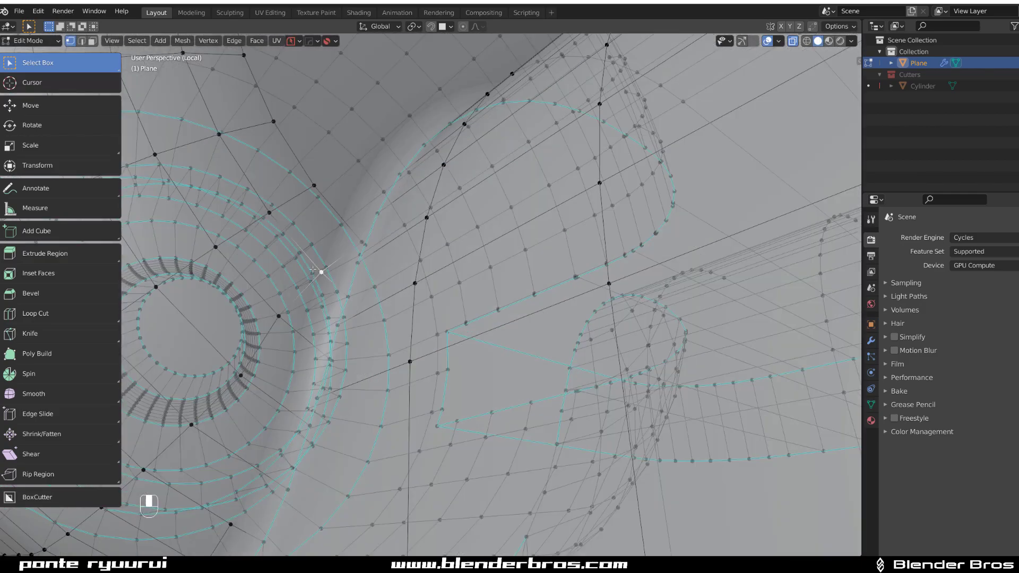
key(Tab)
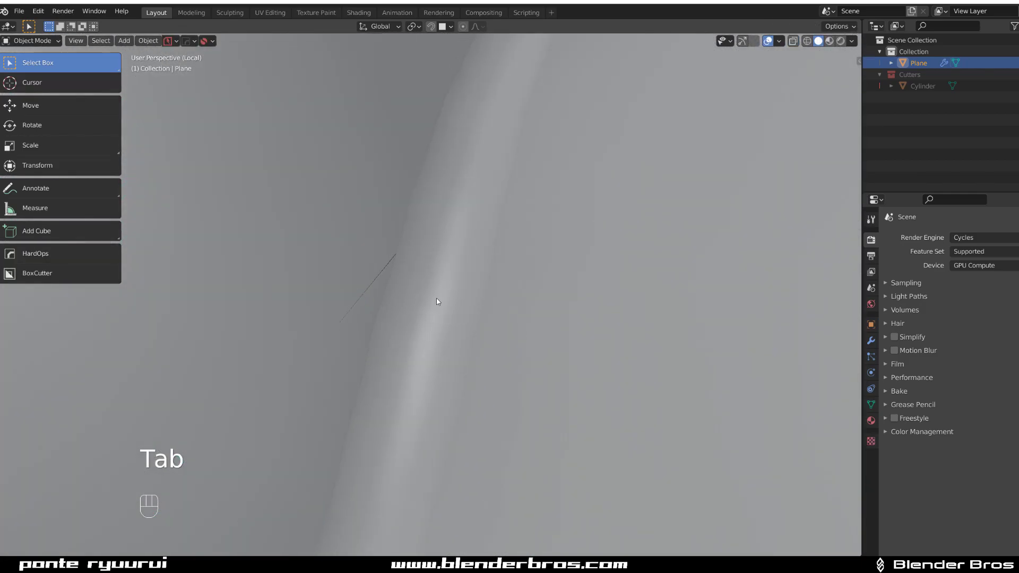
Undo a trial vertex slide and dissolve the stray edge crossing the blend.
key(Tab)
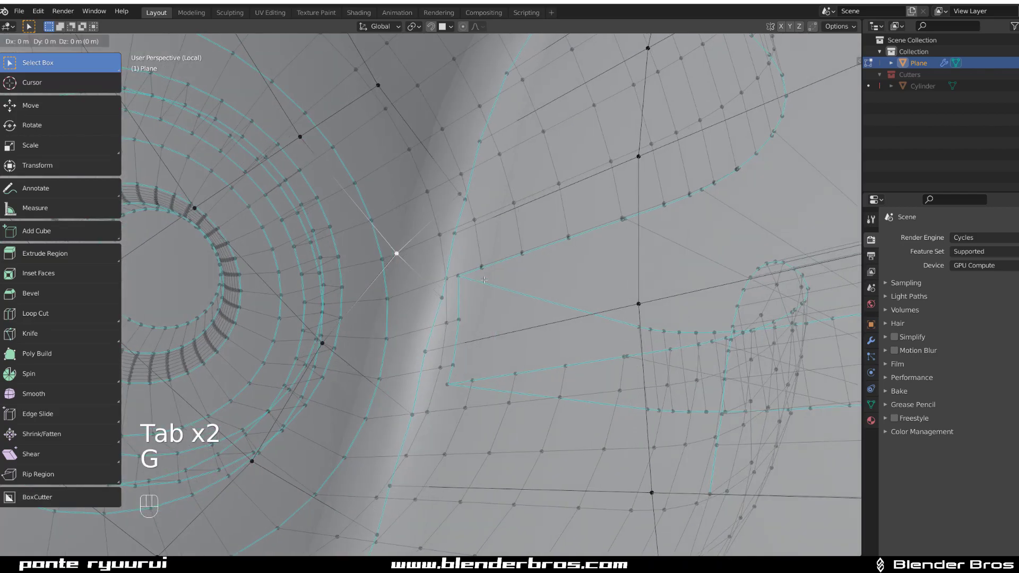
key(g)
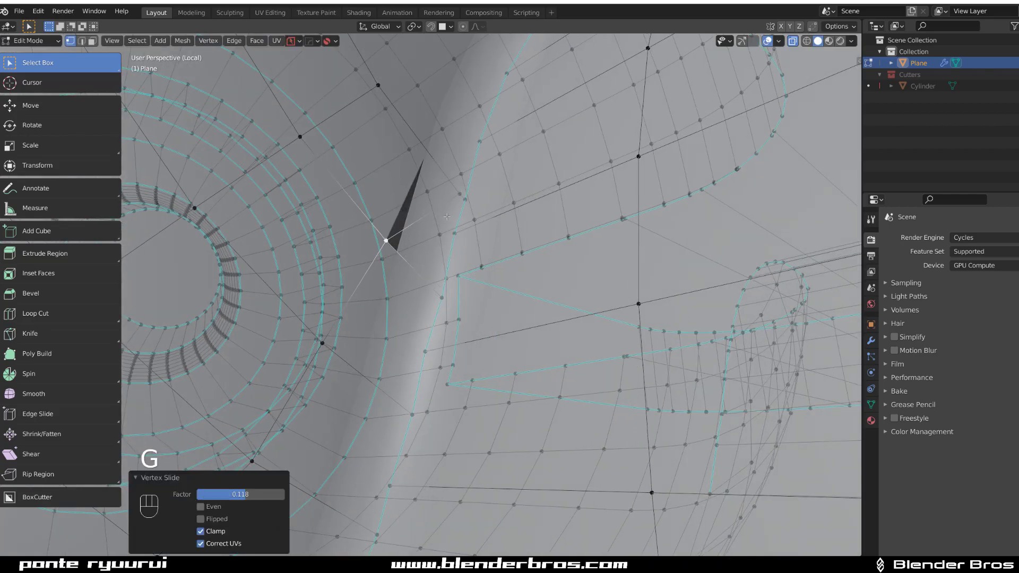
key(shift)
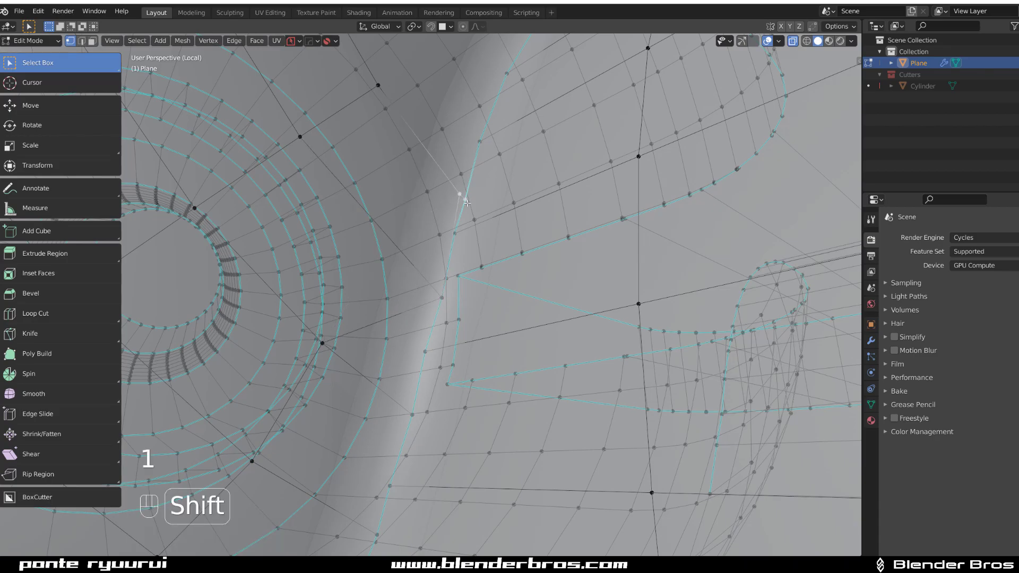
key(ctrl+z)
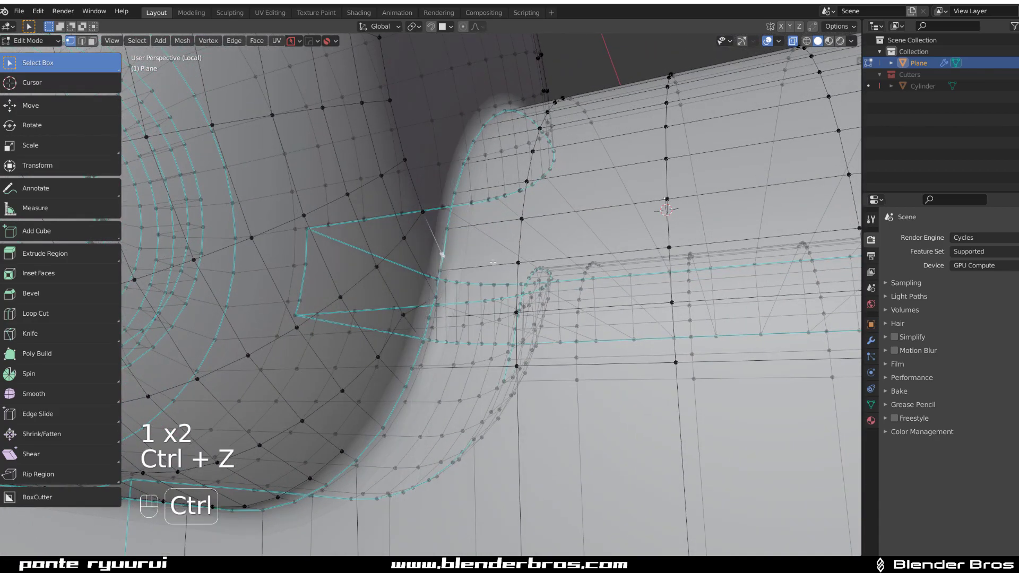
key(ctrl+z)
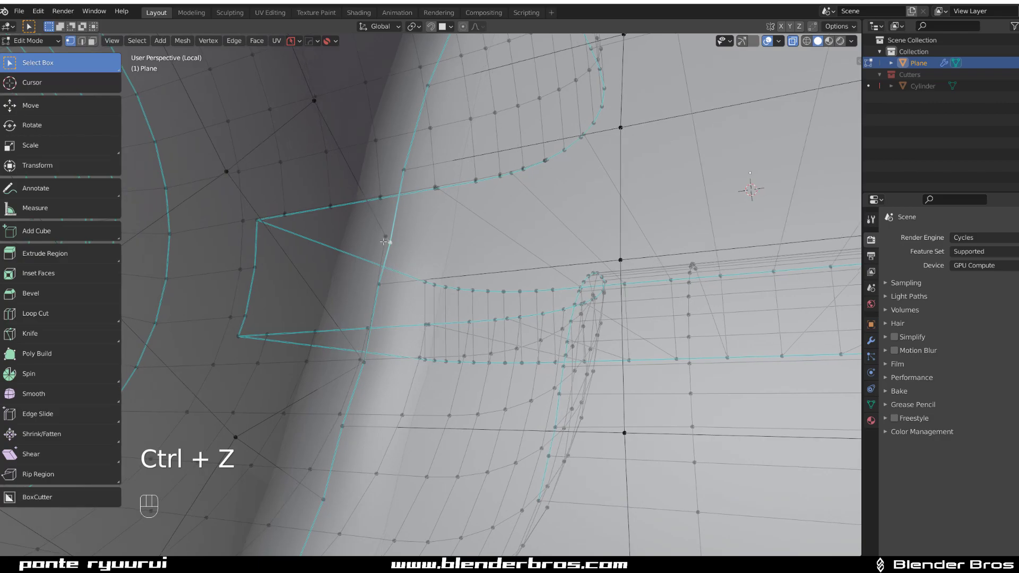
key(Tab)
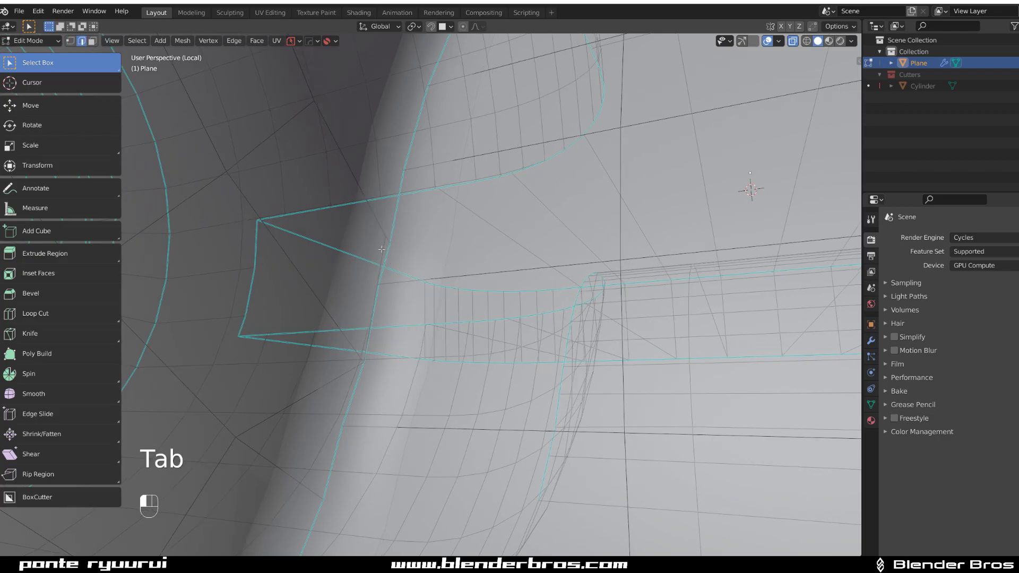
key(x)
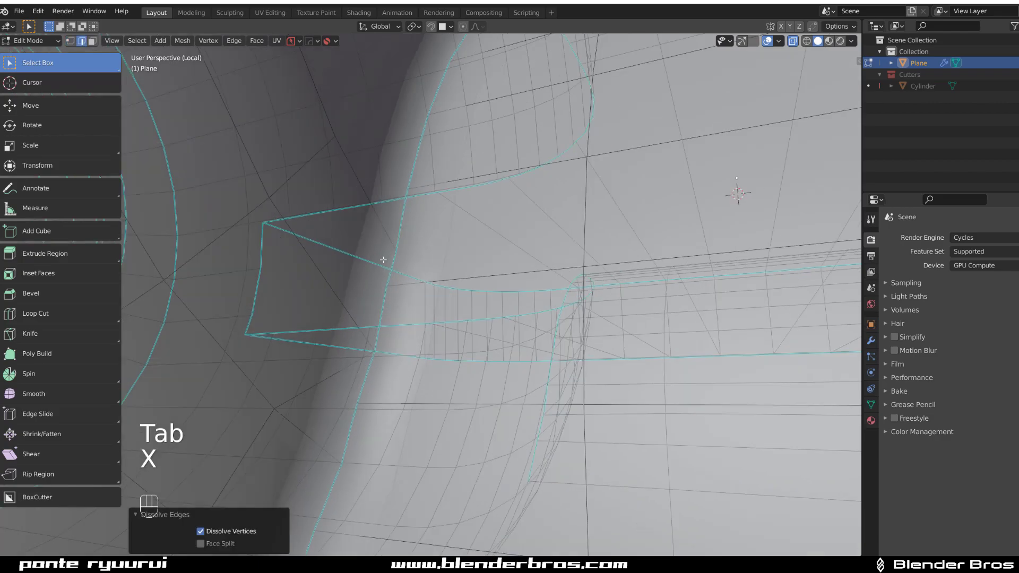
key(Tab)
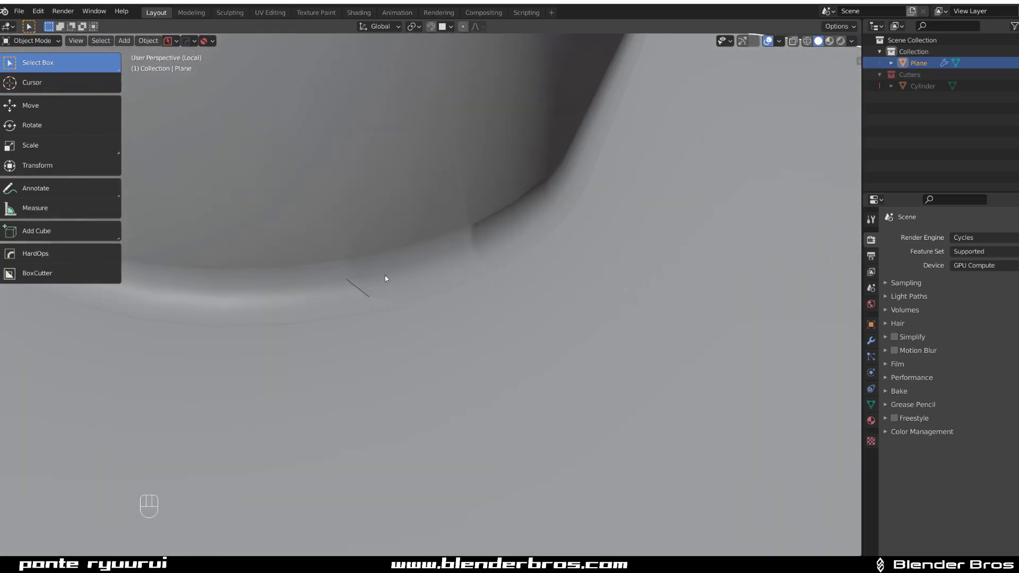
Pick the shortest edge path along the junction and dissolve those edges.
key(Tab)
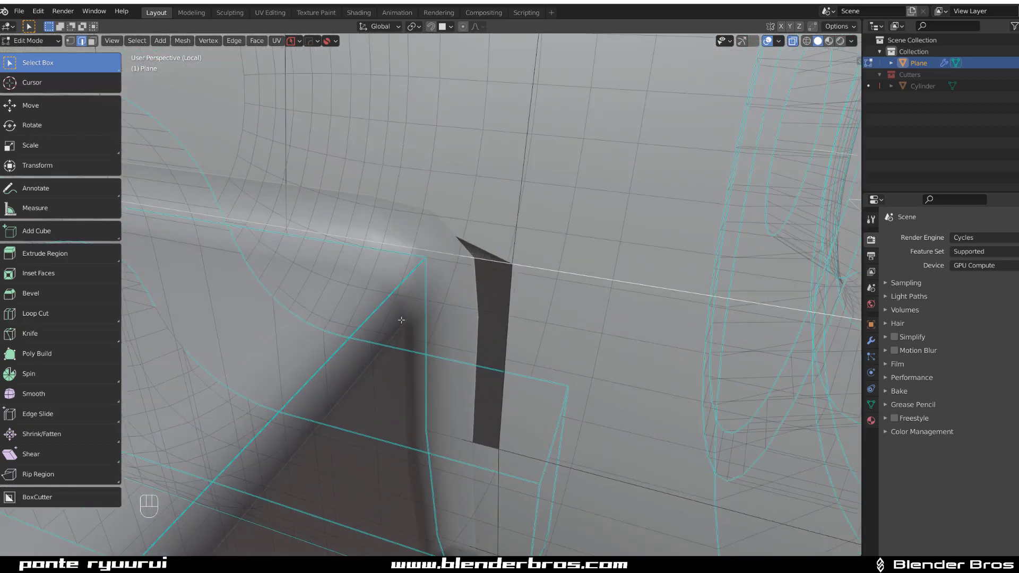
key(Tab)
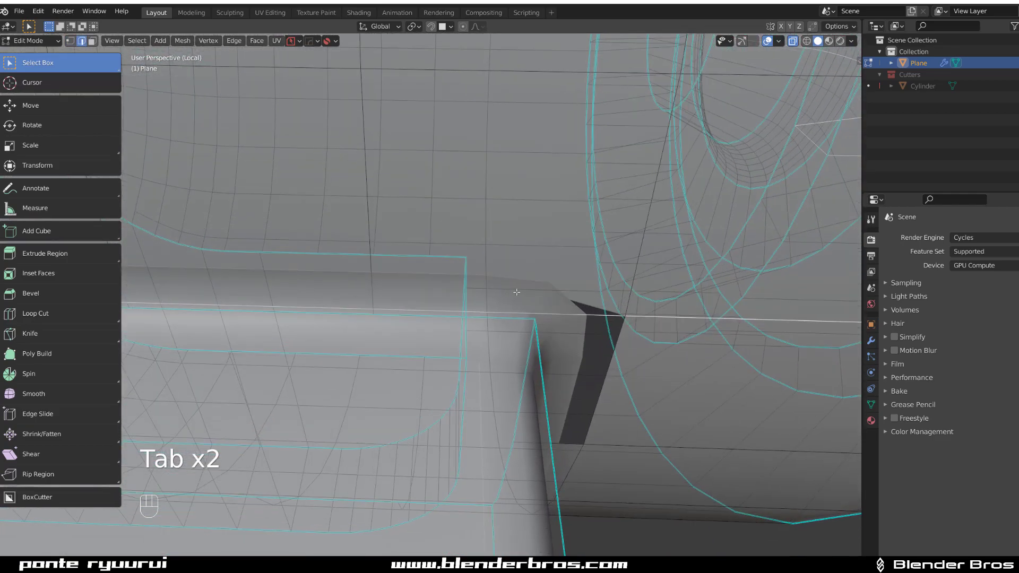
right_click(517, 292)
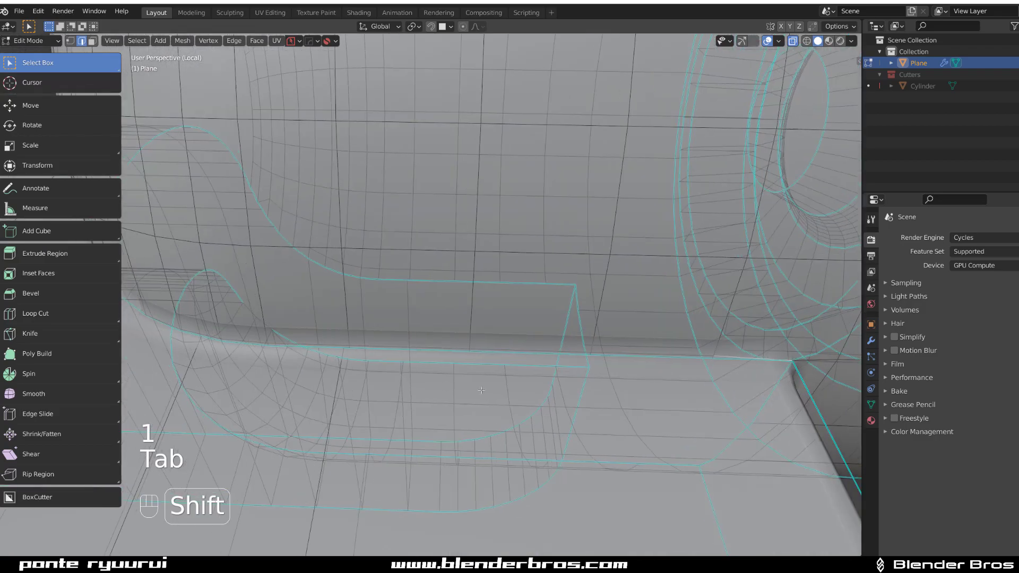
click(438, 305)
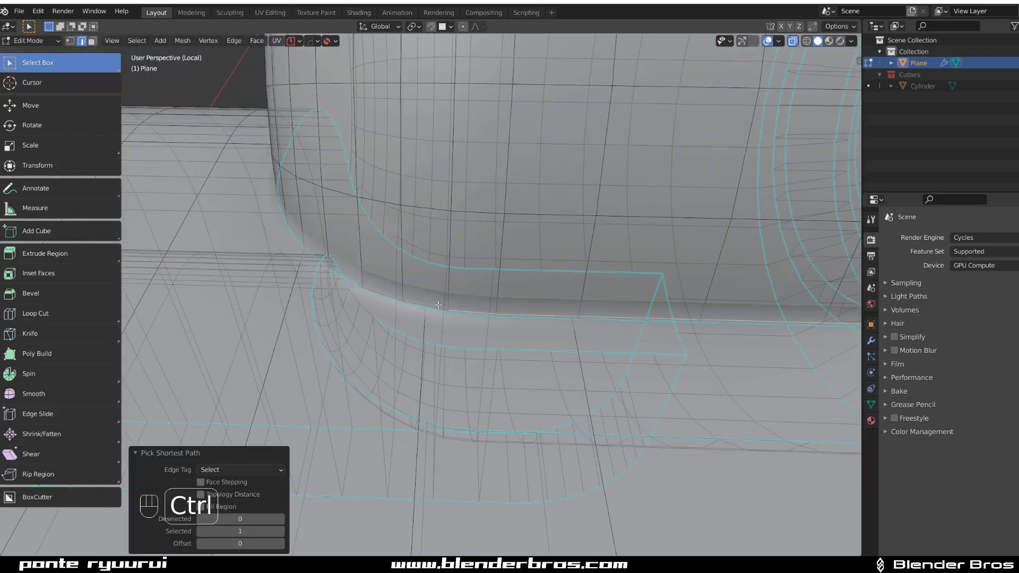
key(x)
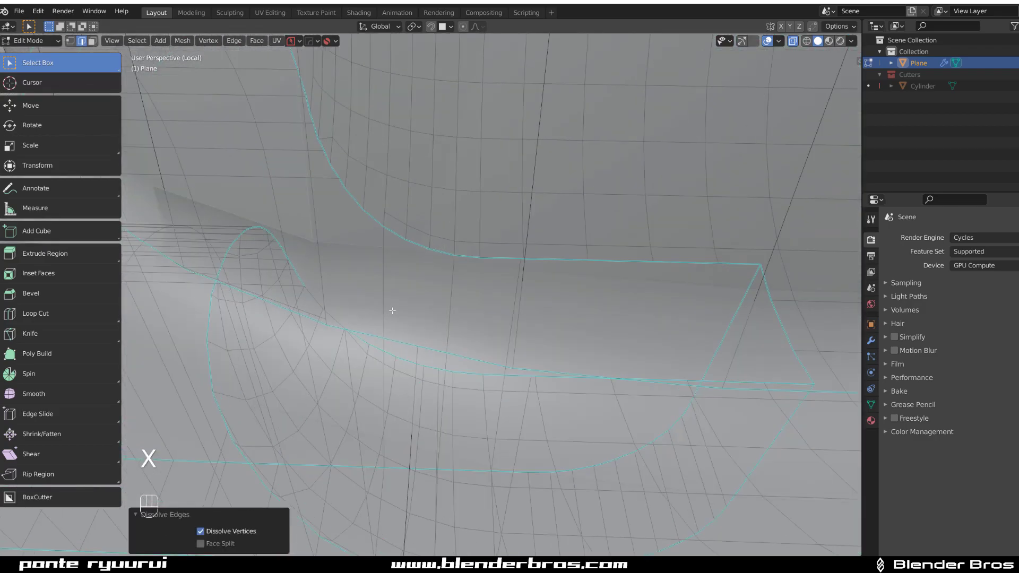
key(x)
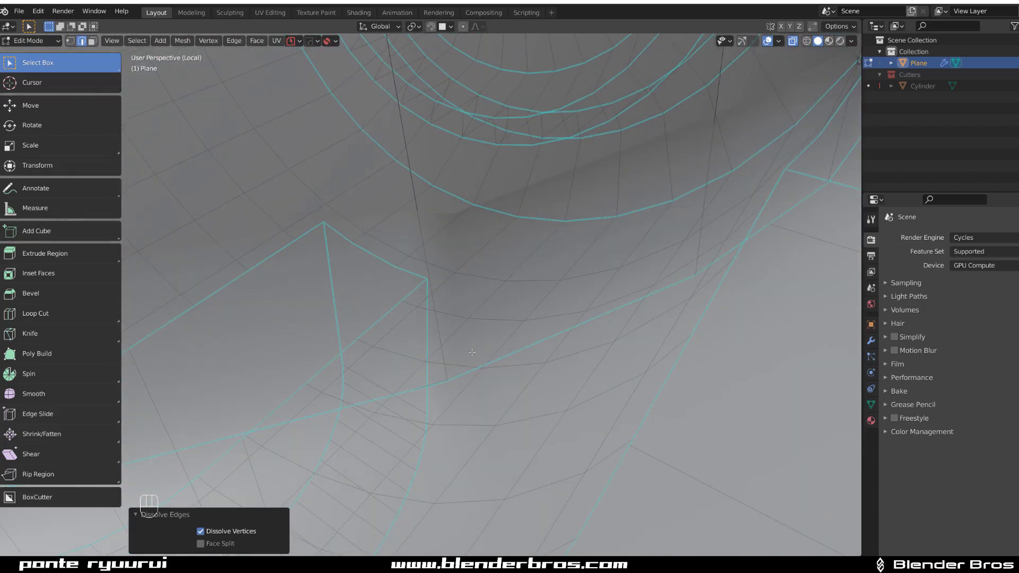
key(x)
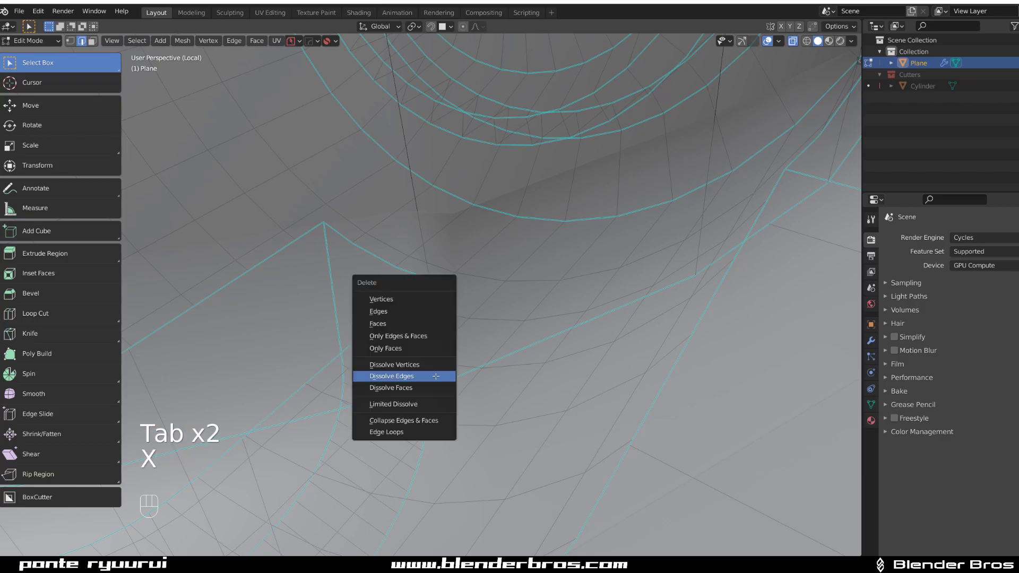
click(391, 376)
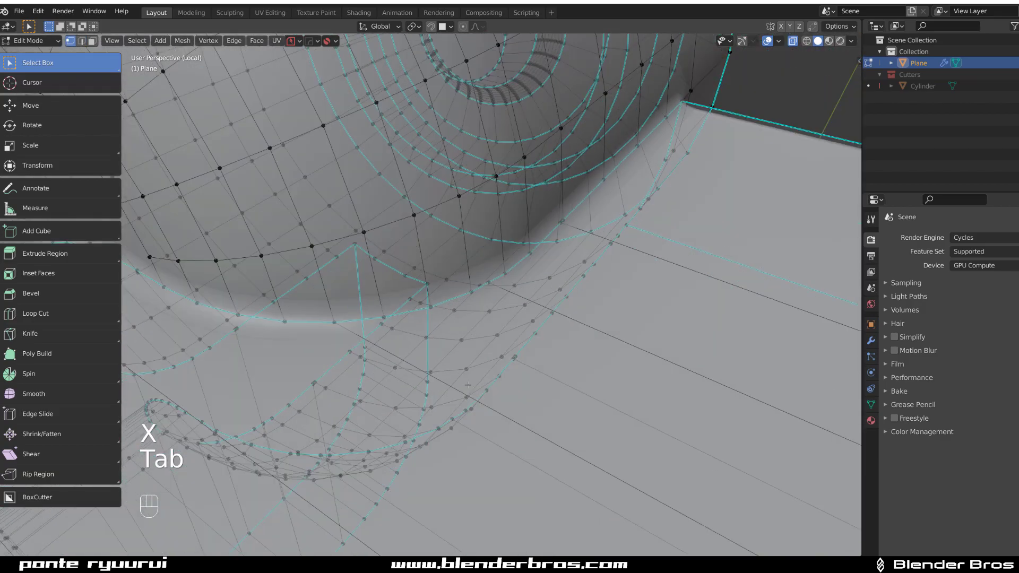
Return to Object Mode and orbit around the smoothly shaded plate-and-cylinder model.
key(Tab)
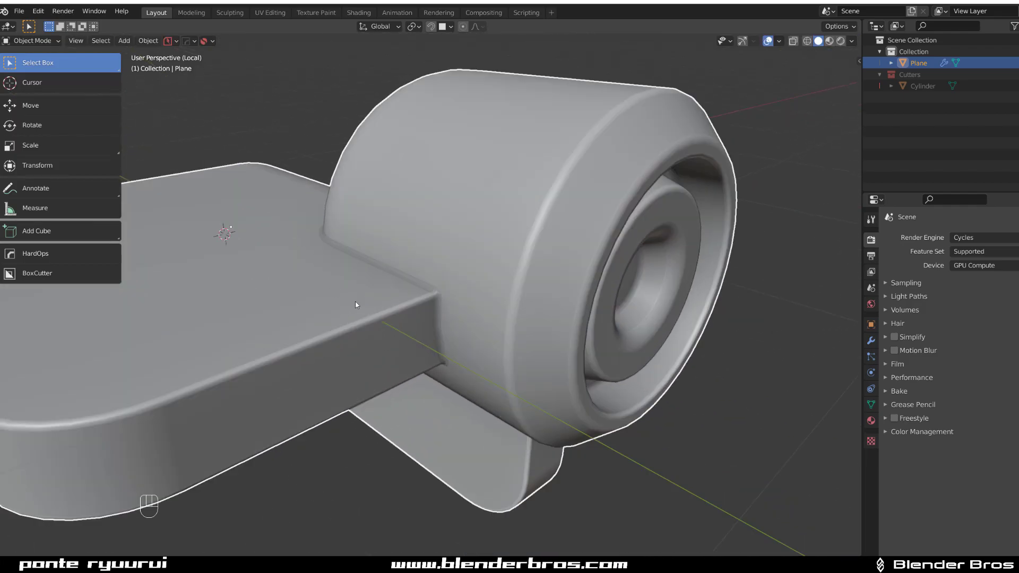
Slide the pinched blend vertex along its edge and view the whole shaded model.
key(Tab)
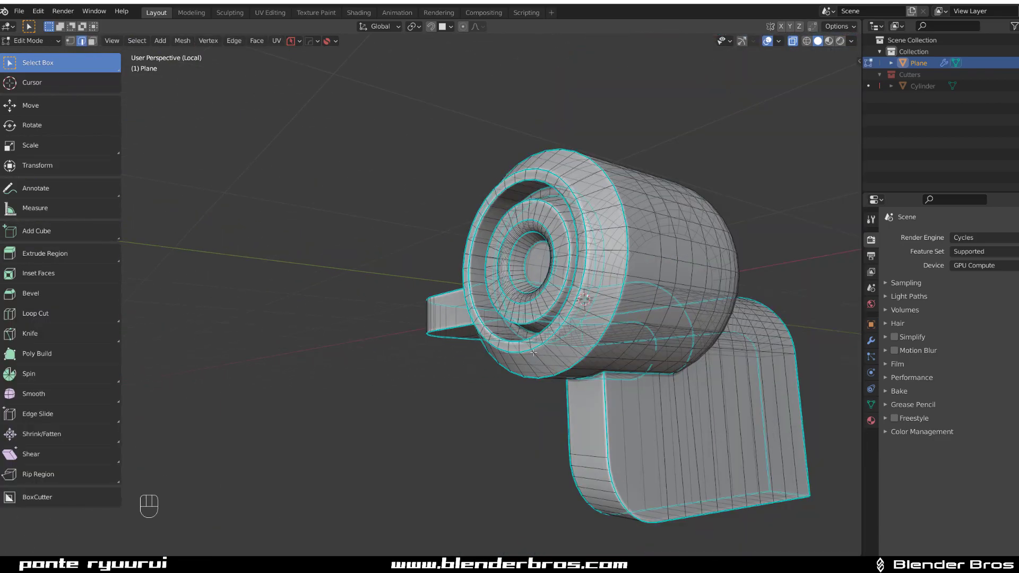
key(Tab)
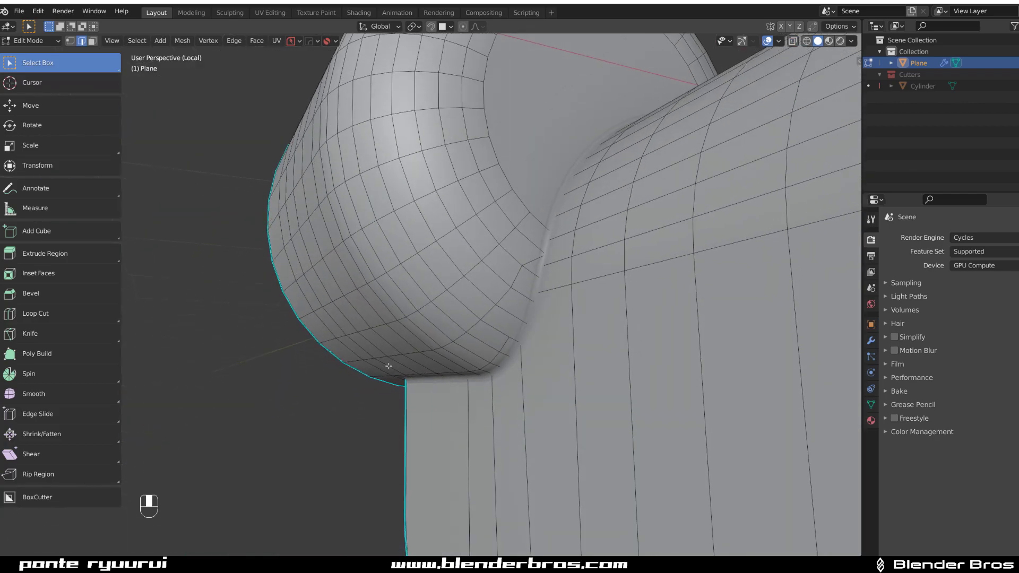
key(Tab)
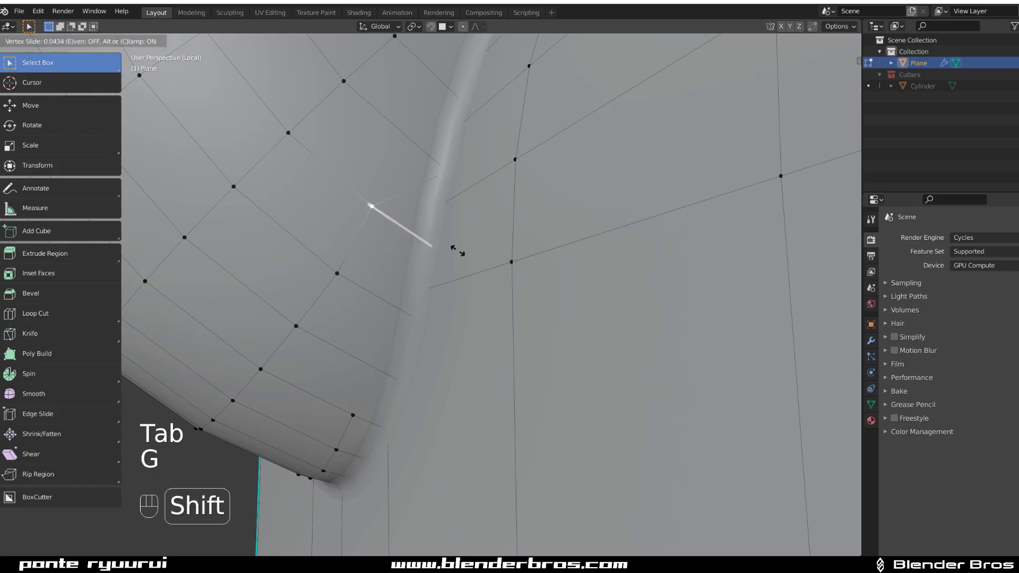
key(Tab)
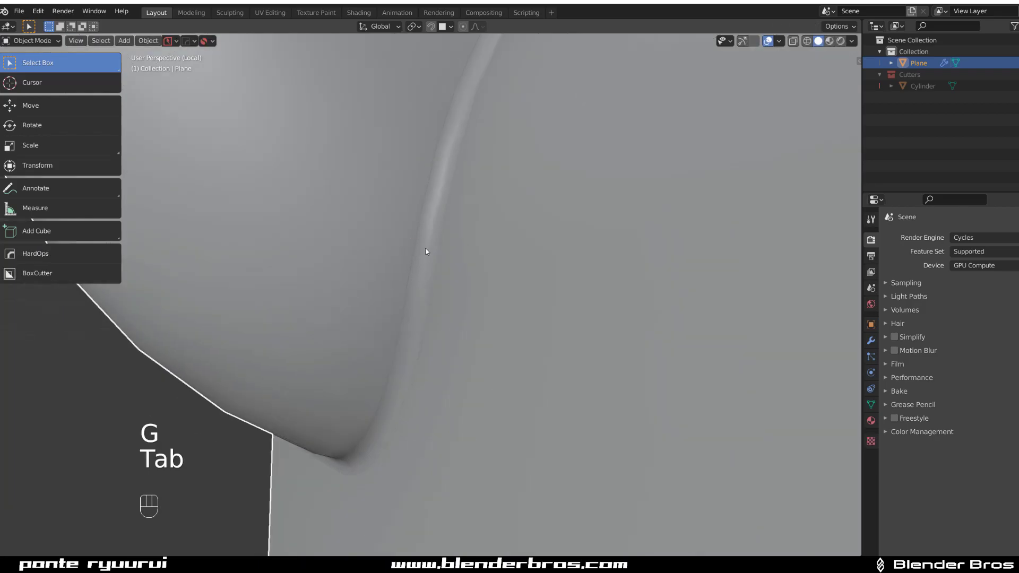
key(Tab)
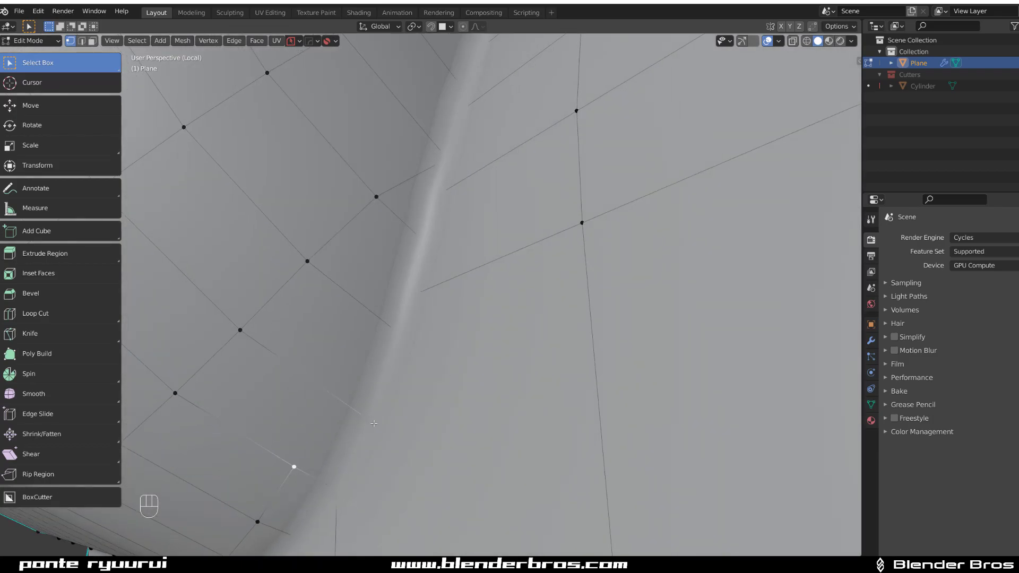
key(Tab)
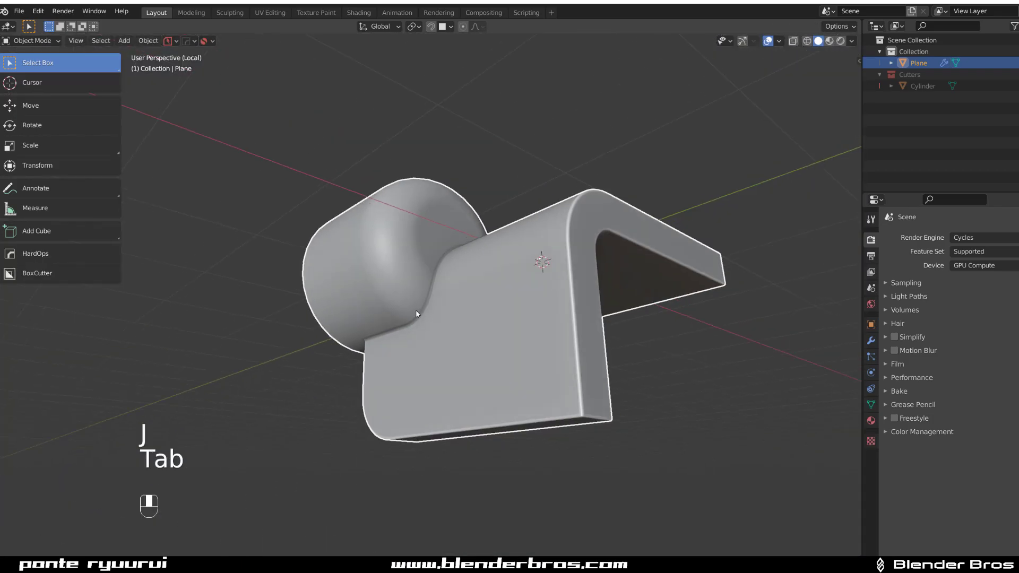